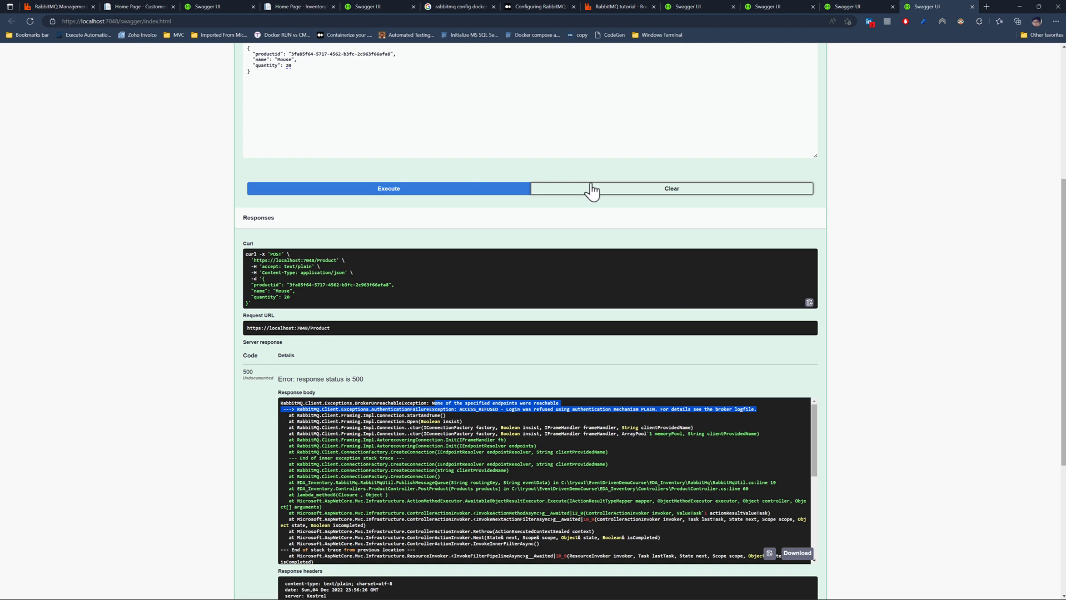
{"action": "mouse_move", "coordinate": [545, 156]}
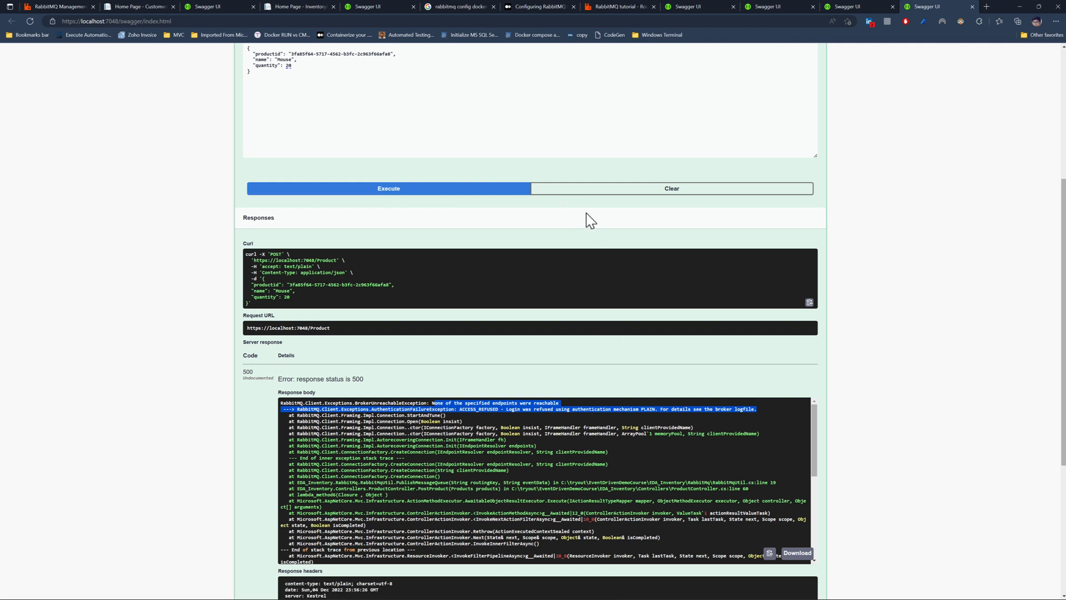
Bring up the RabbitMQ Management login page with the admin credentials prefilled.
{"action": "left_click", "coordinate": [53, 9]}
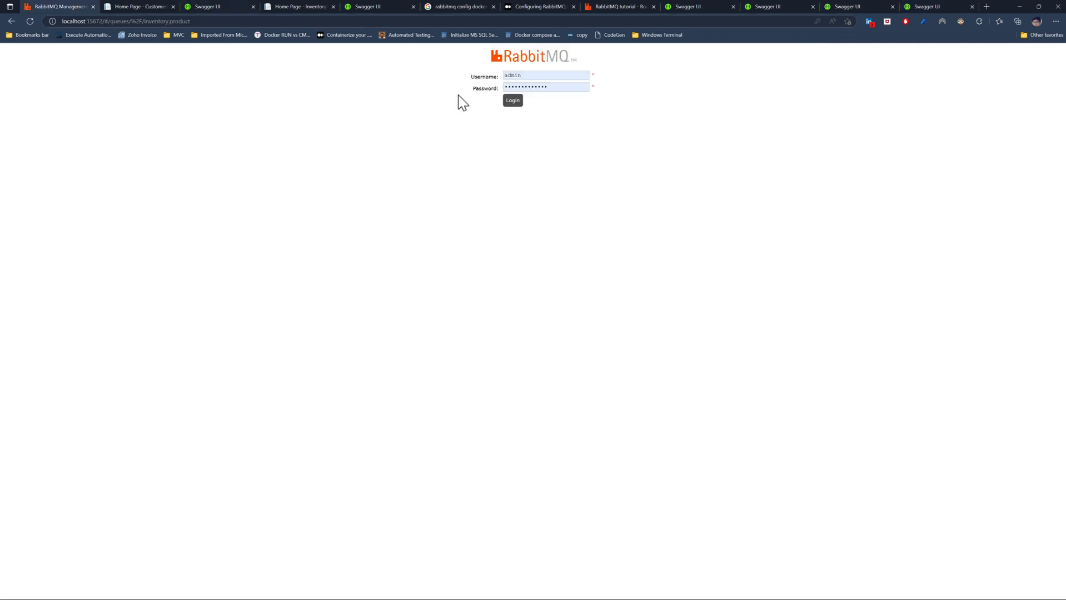
{"action": "mouse_move", "coordinate": [503, 102]}
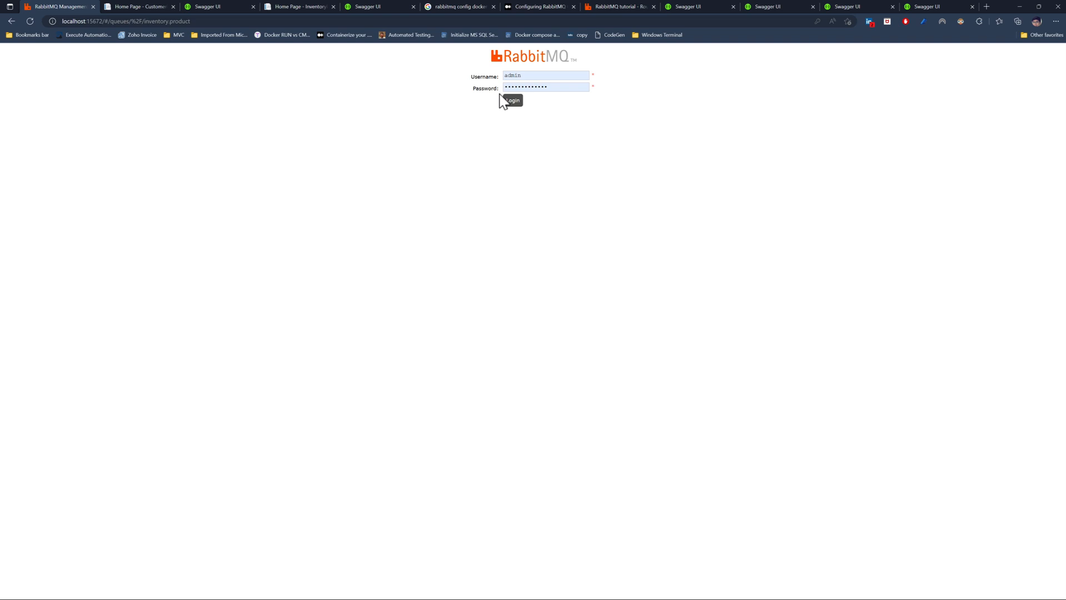
{"action": "mouse_move", "coordinate": [265, 104]}
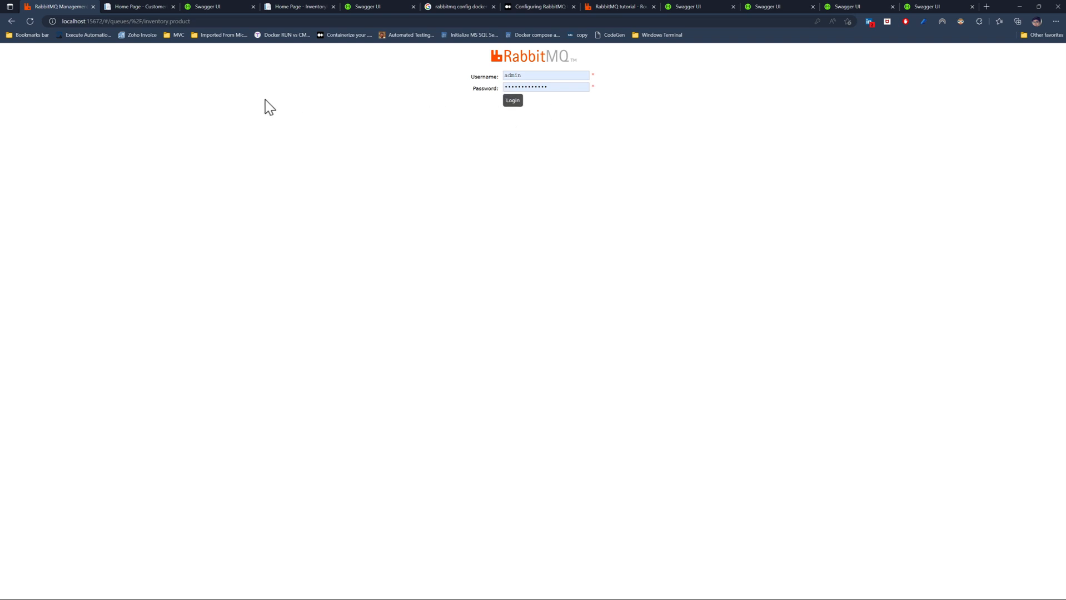
{"action": "mouse_move", "coordinate": [604, 106]}
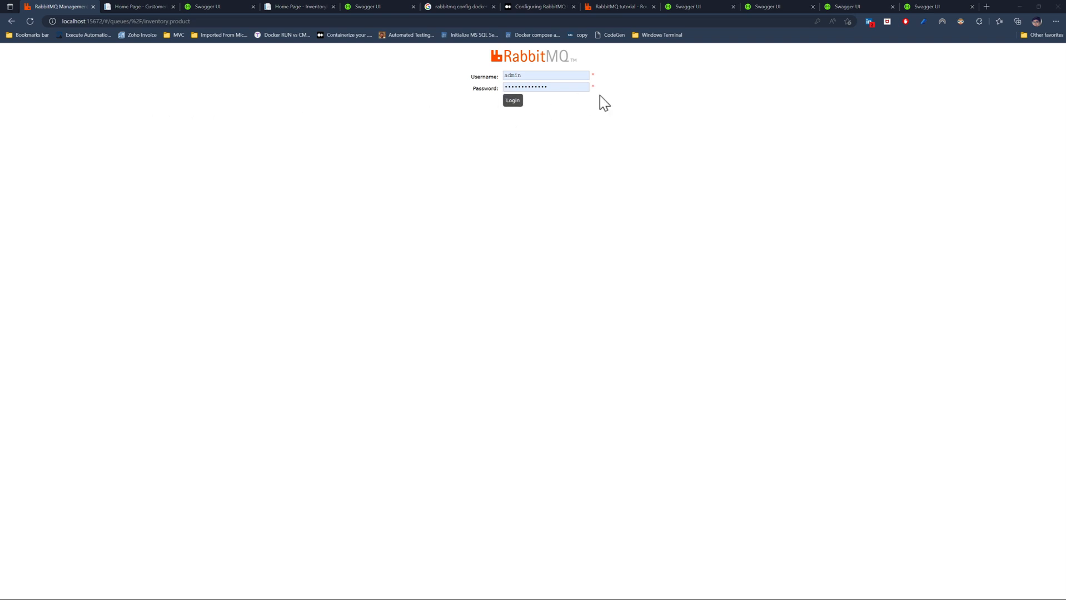
{"action": "mouse_move", "coordinate": [624, 9]}
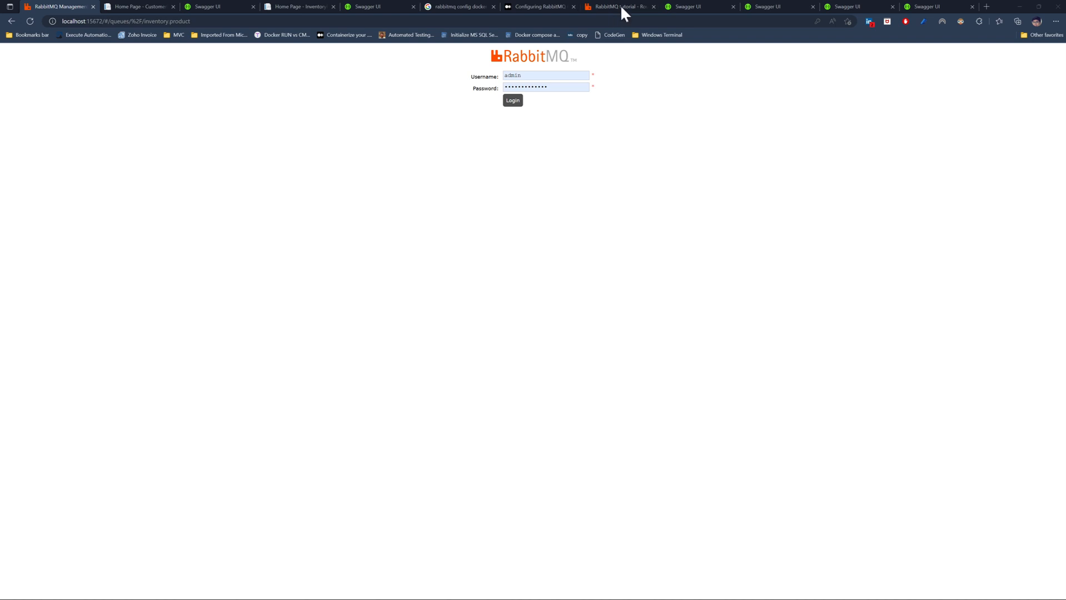
Open the Medium RabbitMQ Docker article and highlight 'RabbitMQ' and 'rabbitmq.conf'.
{"action": "left_click", "coordinate": [533, 7]}
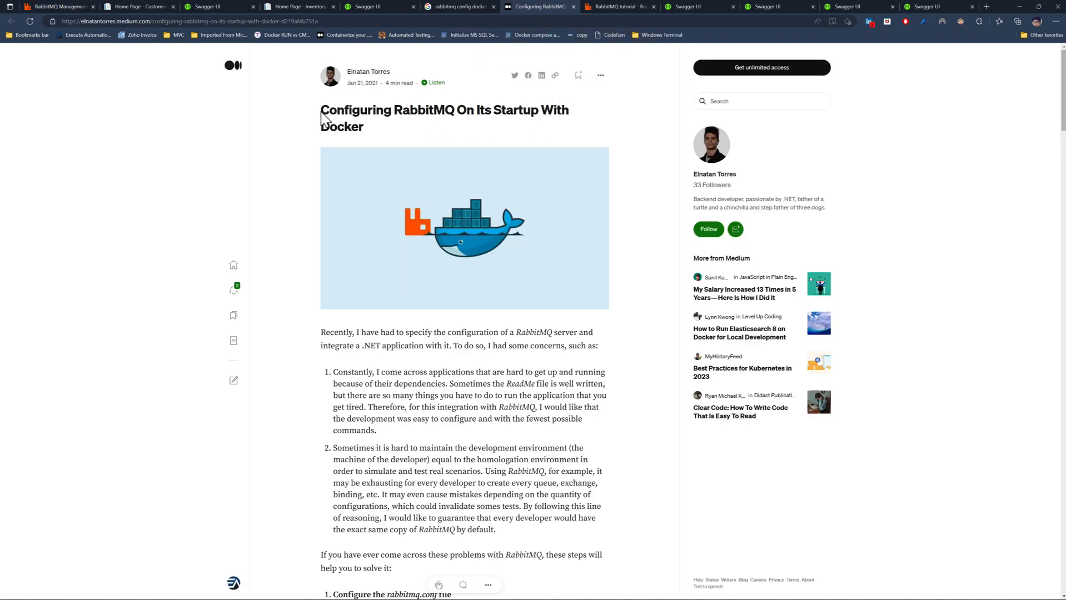
{"action": "double_click", "coordinate": [424, 110]}
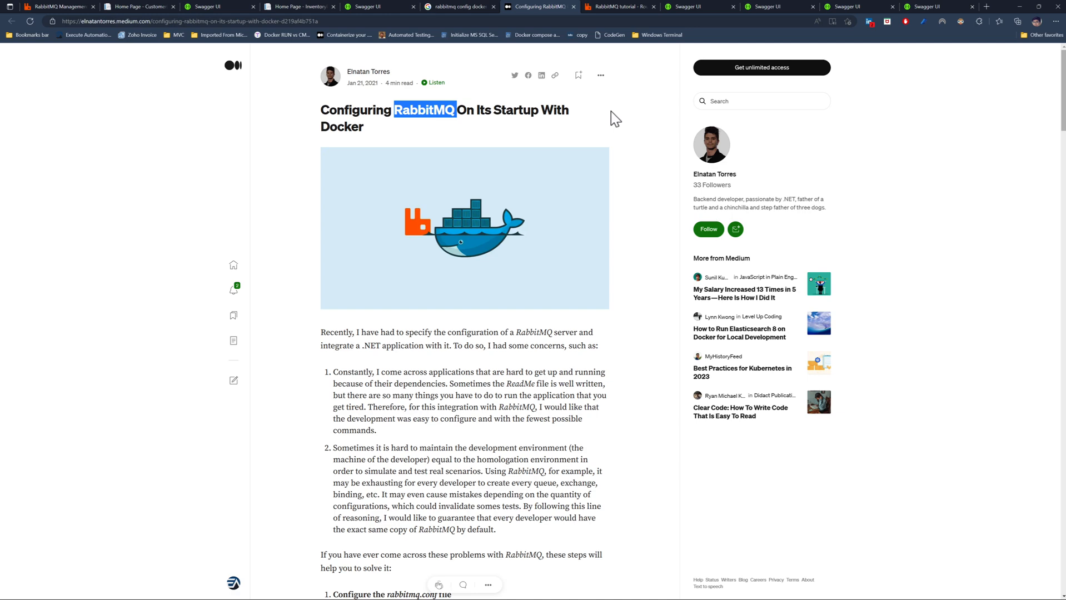
{"action": "mouse_move", "coordinate": [564, 375]}
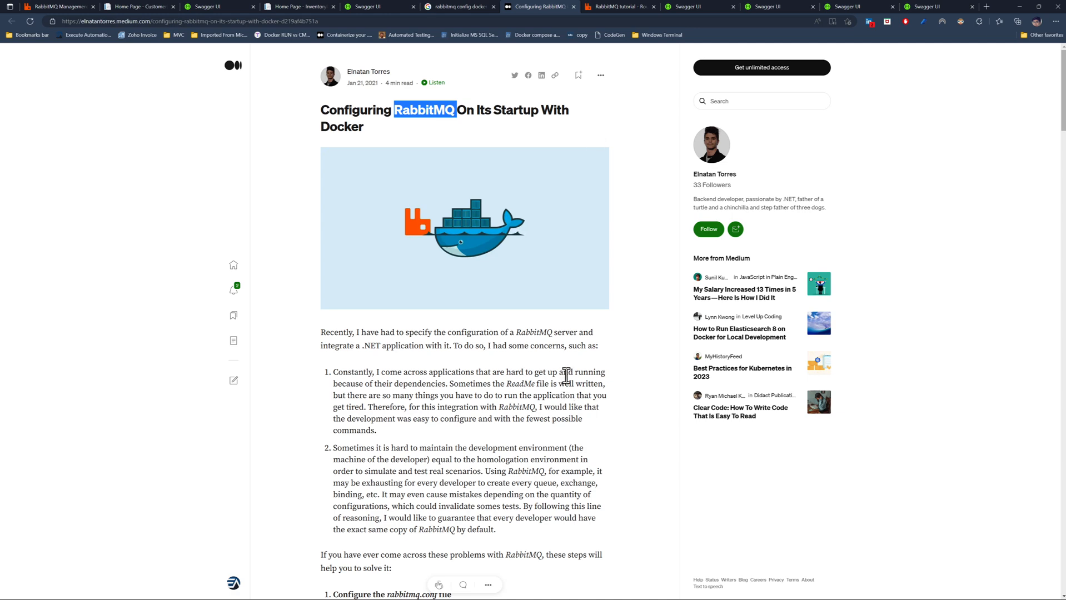
{"action": "scroll", "scroll_direction": "down", "scroll_amount": 3}
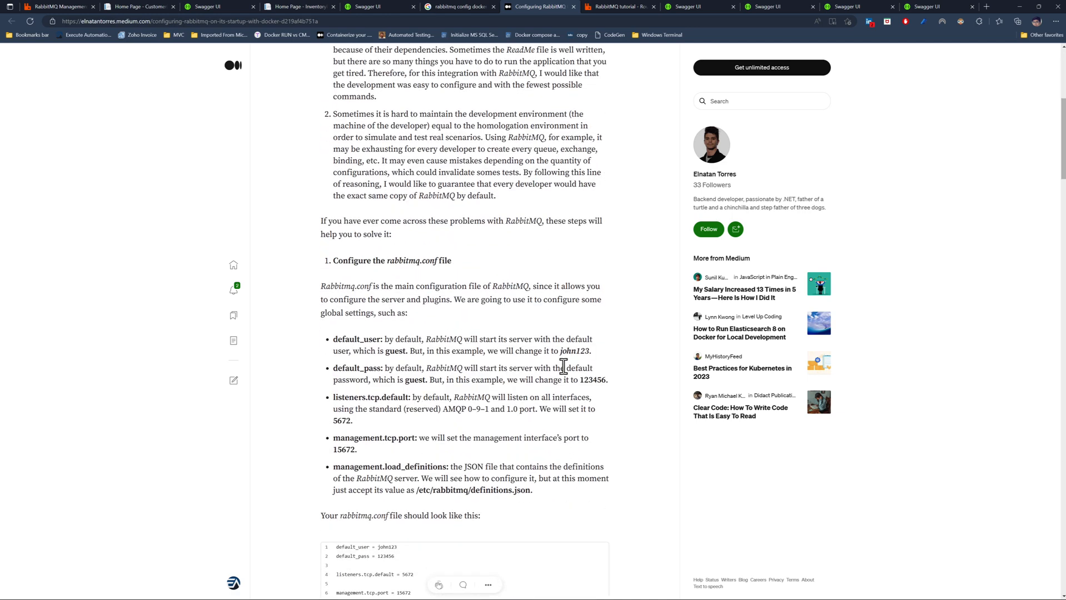
{"action": "mouse_move", "coordinate": [554, 370]}
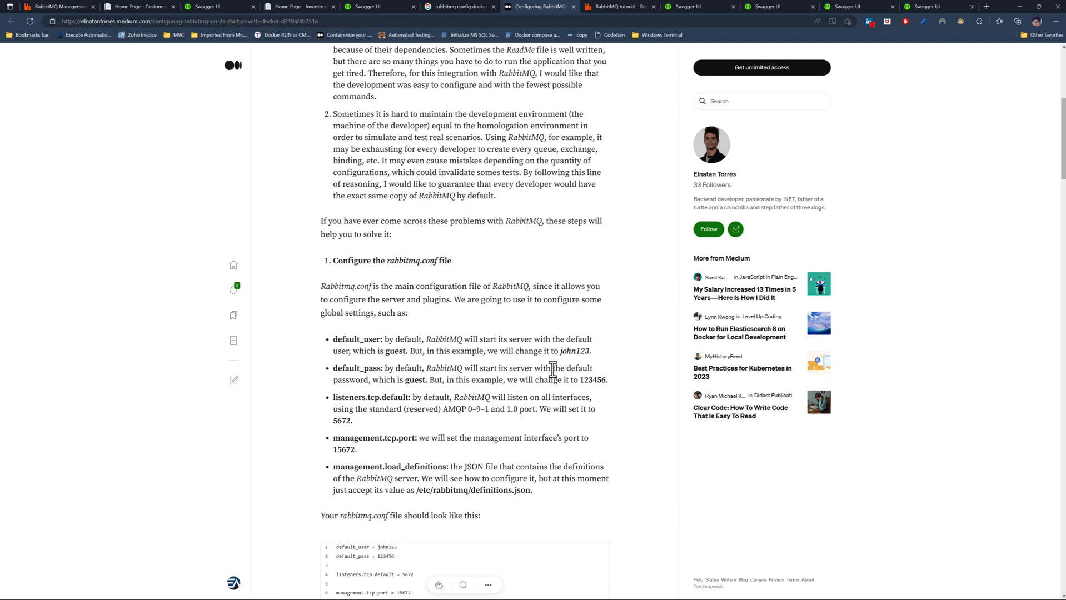
{"action": "double_click", "coordinate": [361, 531]}
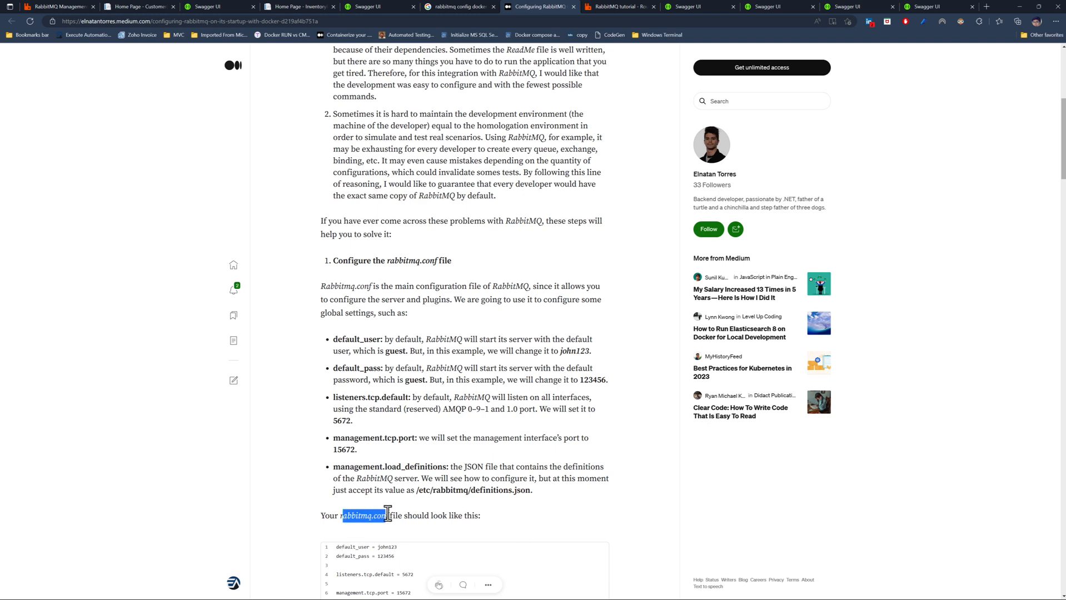
Scroll through the definitions.json examples down to the Dockerfile section.
{"action": "scroll", "scroll_direction": "down", "scroll_amount": 3}
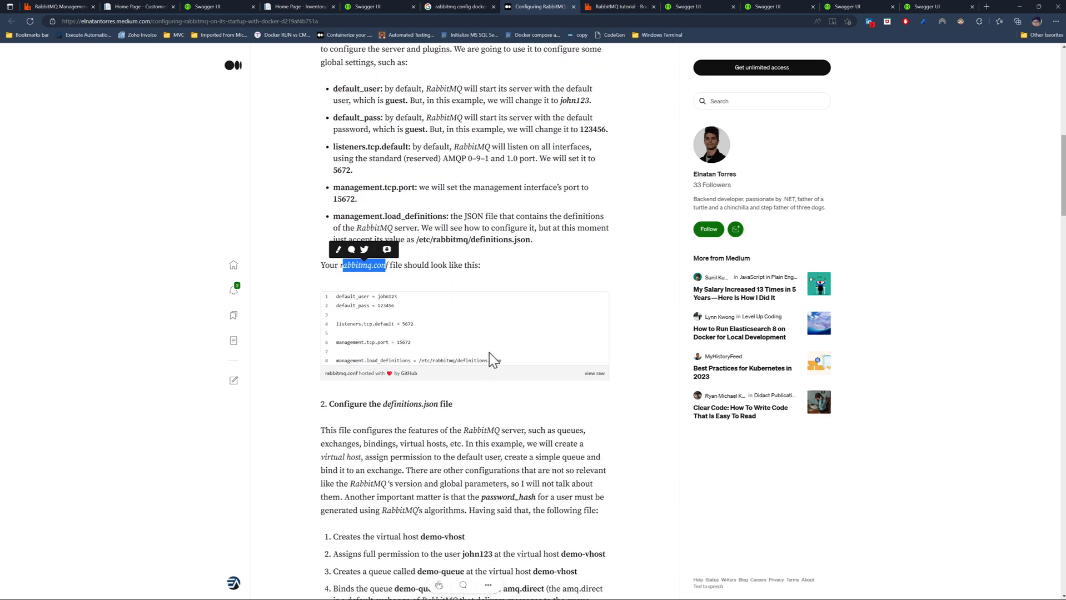
{"action": "scroll", "scroll_direction": "down", "scroll_amount": 3}
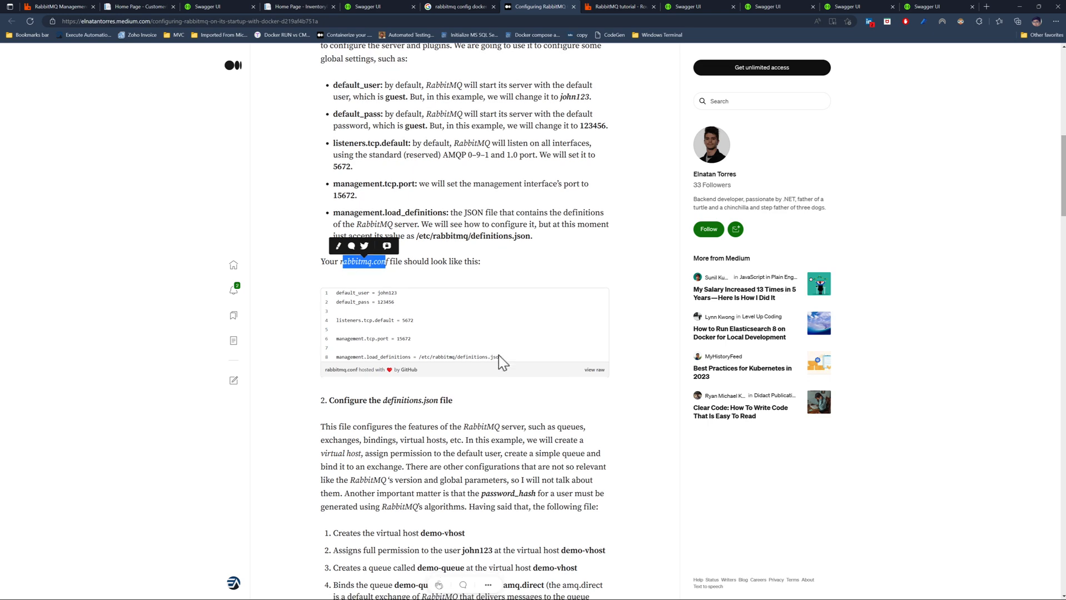
{"action": "scroll", "scroll_direction": "down", "scroll_amount": 3}
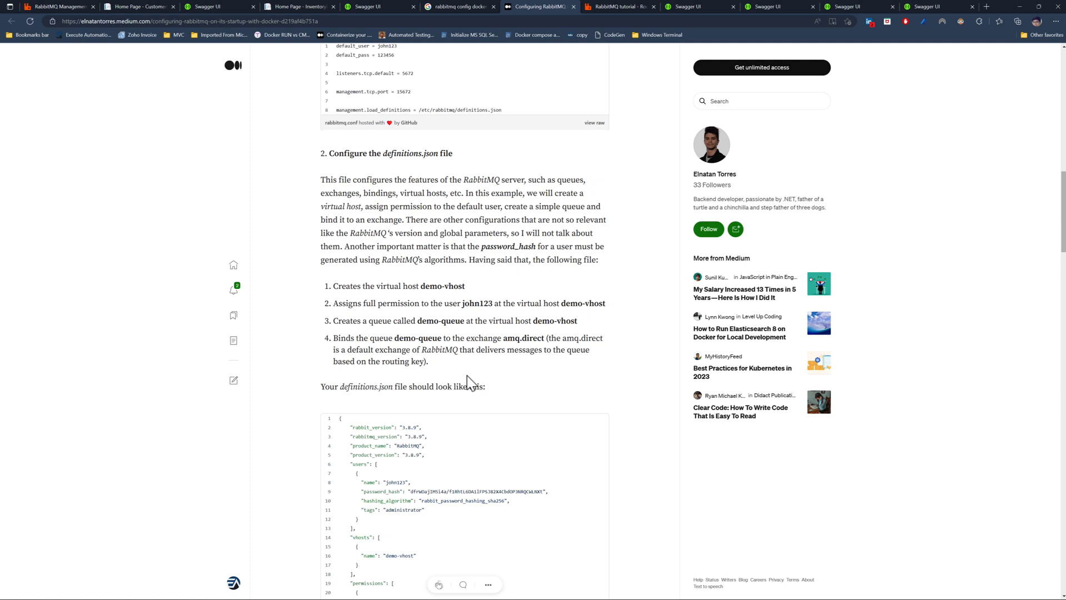
{"action": "mouse_move", "coordinate": [472, 374]}
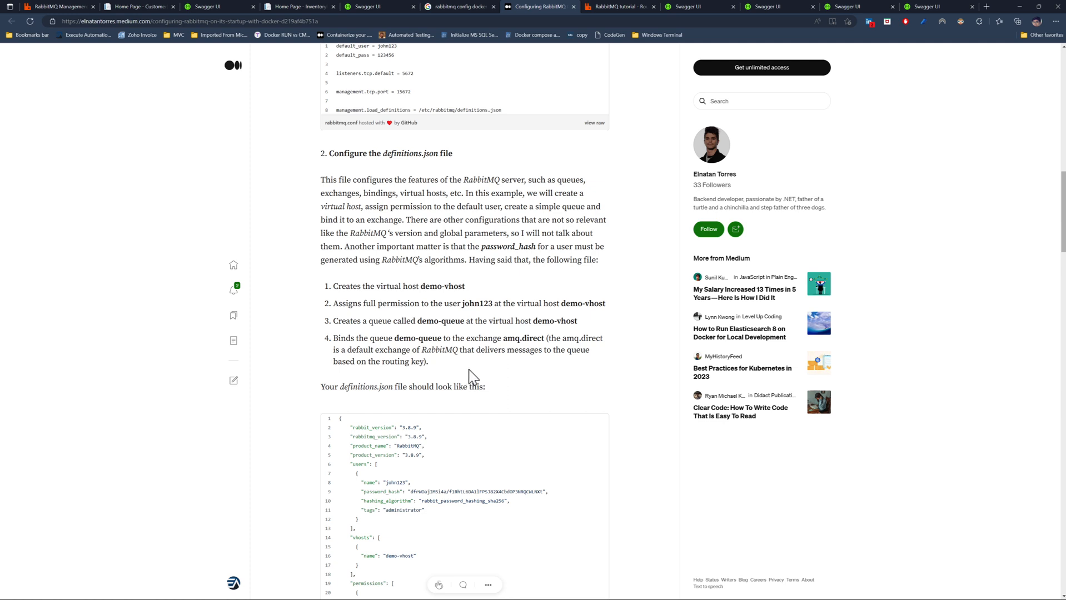
{"action": "mouse_move", "coordinate": [477, 354]}
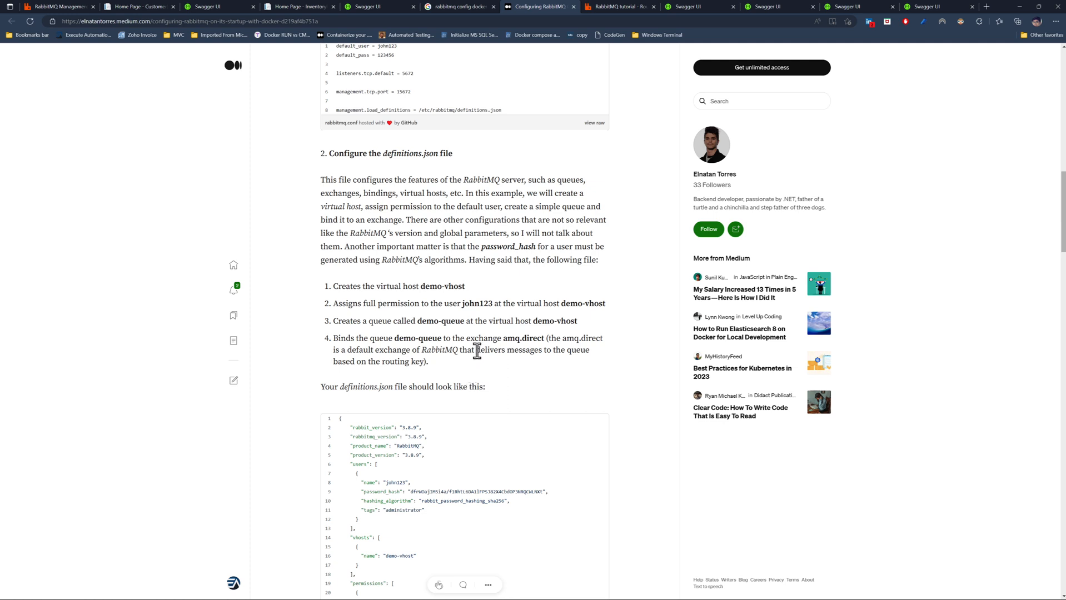
{"action": "mouse_move", "coordinate": [341, 386]}
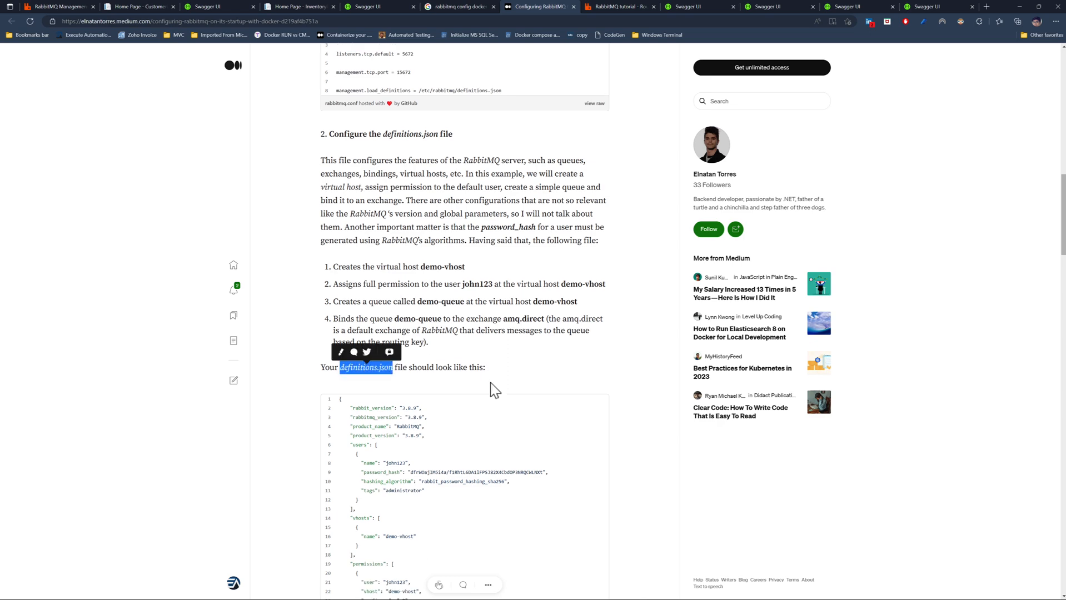
{"action": "scroll", "scroll_direction": "down", "scroll_amount": 3}
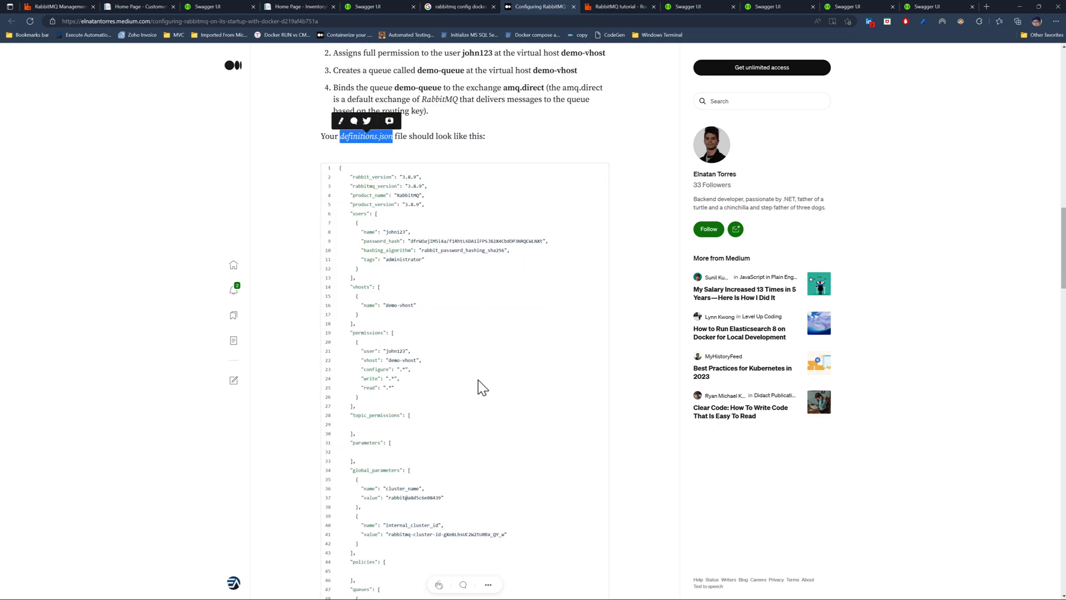
{"action": "scroll", "scroll_direction": "down", "scroll_amount": 3}
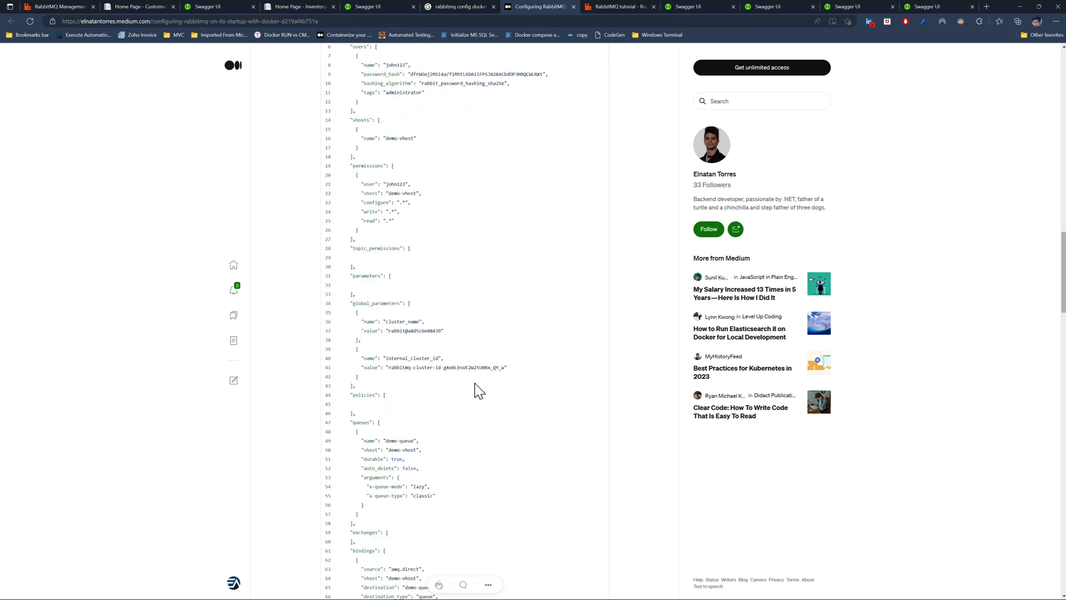
{"action": "scroll", "scroll_direction": "down", "scroll_amount": 3}
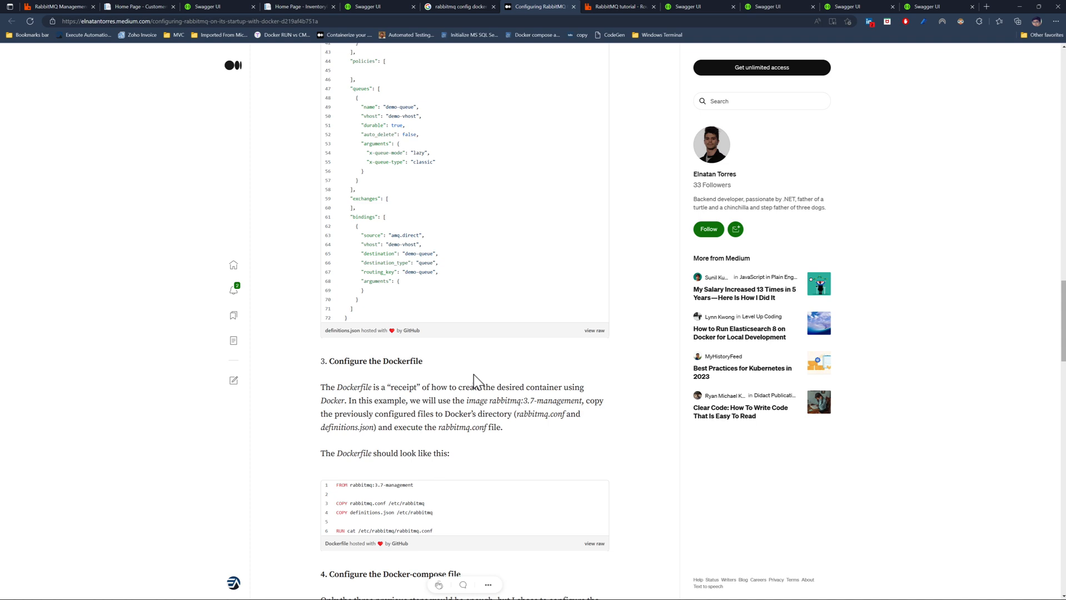
{"action": "mouse_move", "coordinate": [550, 348]}
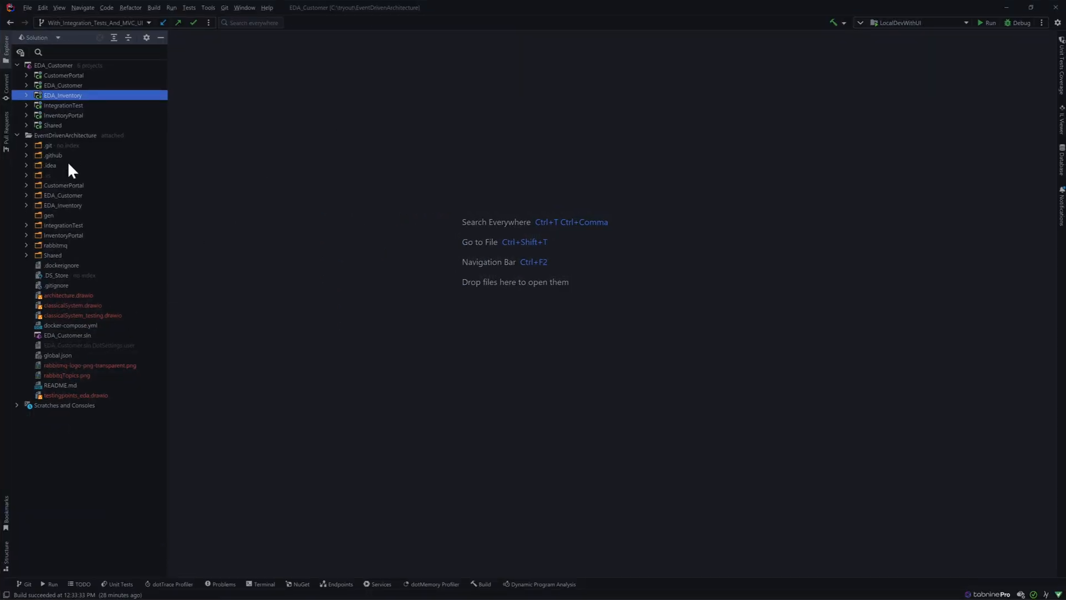
{"action": "mouse_move", "coordinate": [59, 255]}
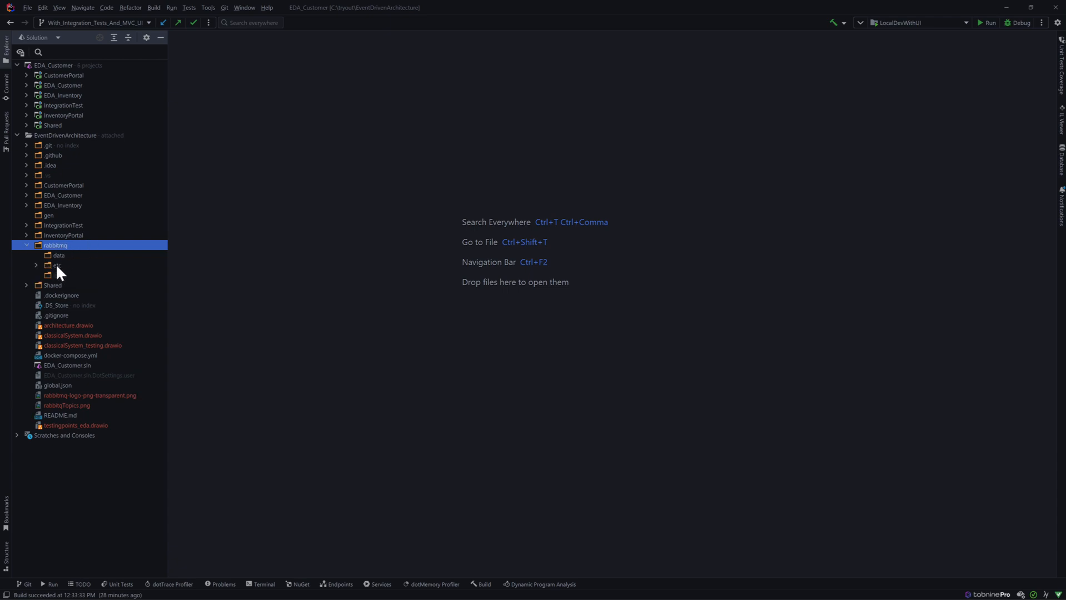
Expand rabbitmq > etc and open definitions.json.
{"action": "left_click", "coordinate": [35, 265]}
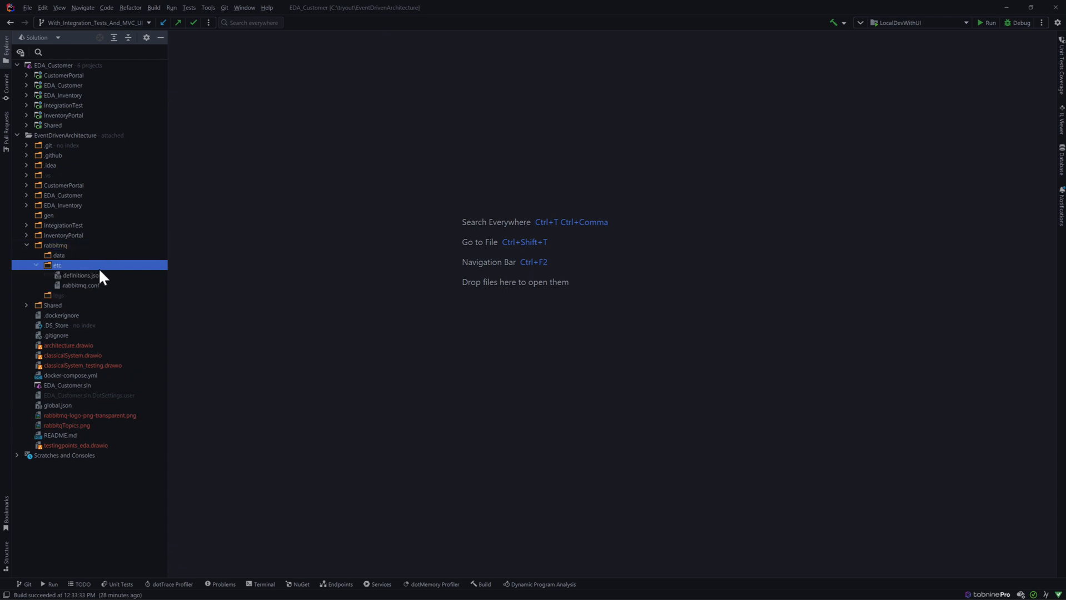
{"action": "double_click", "coordinate": [82, 275]}
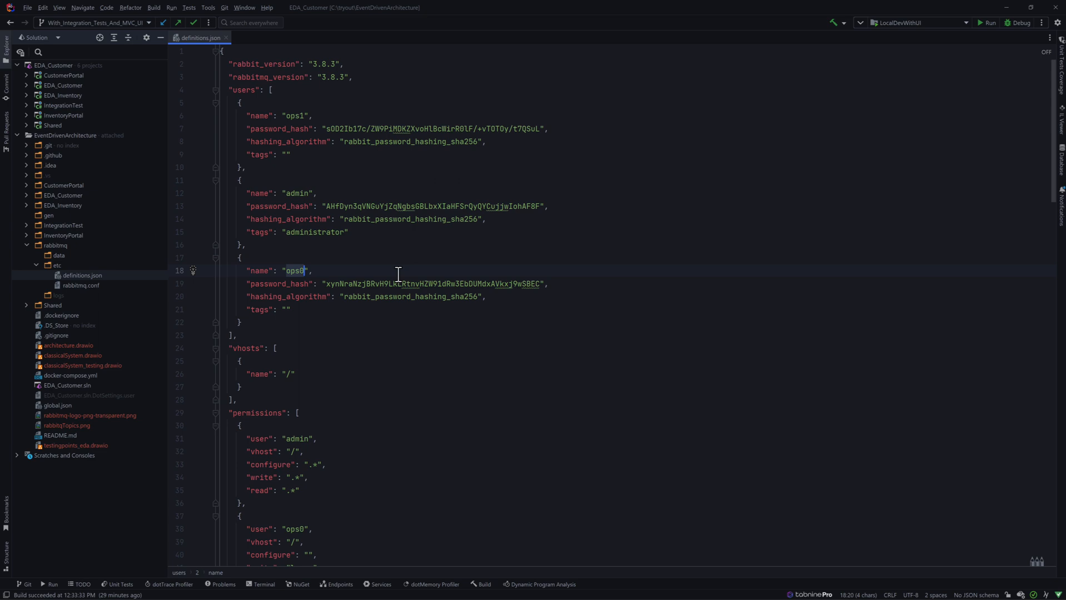
{"action": "scroll", "scroll_direction": "down", "scroll_amount": 3}
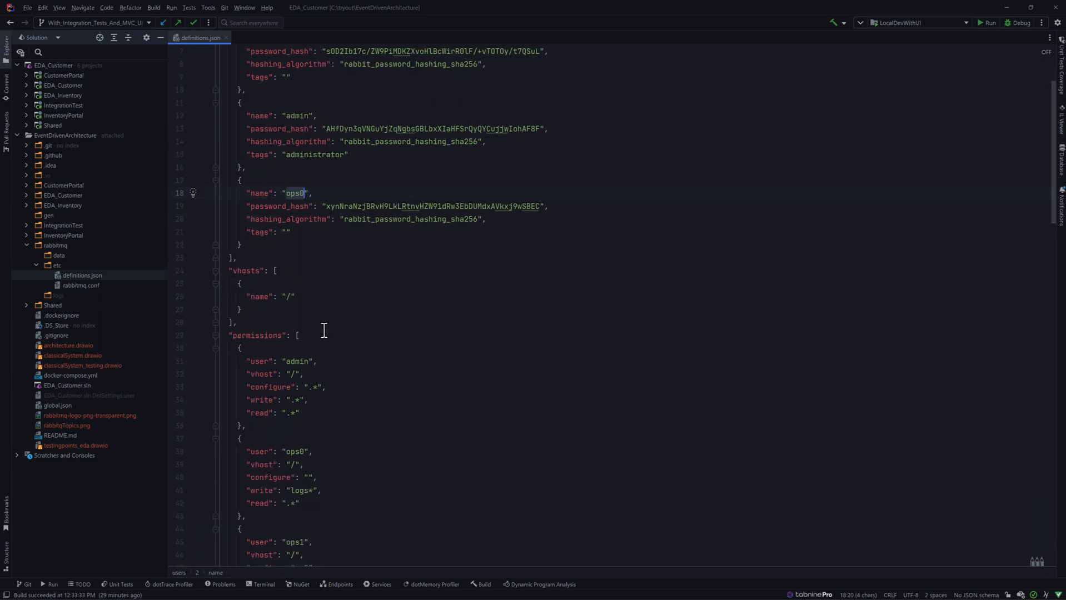
{"action": "scroll", "scroll_direction": "down", "scroll_amount": 3}
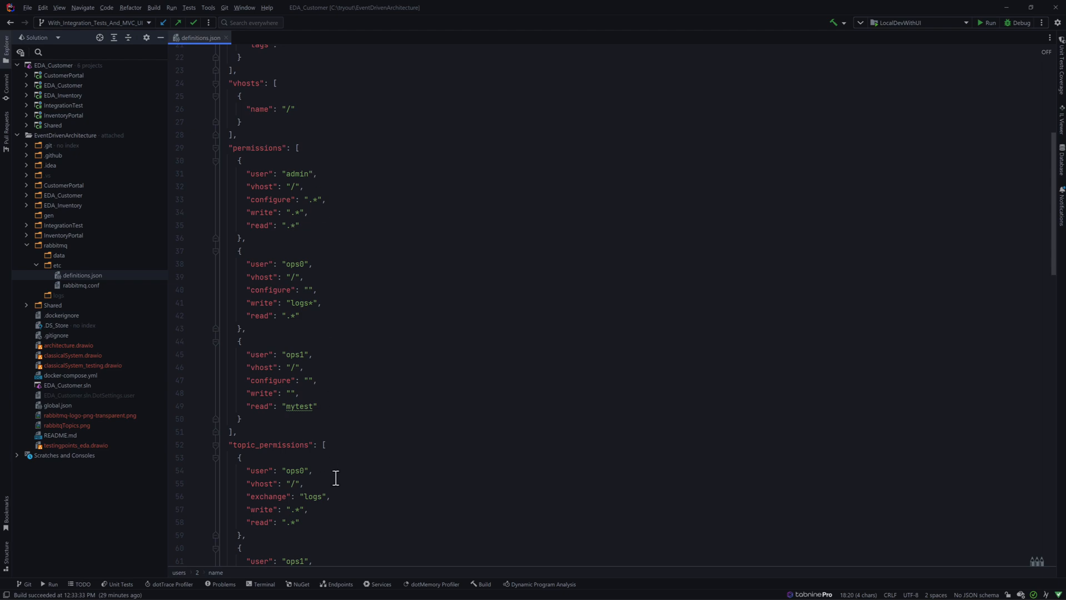
{"action": "scroll", "scroll_direction": "down", "scroll_amount": 3}
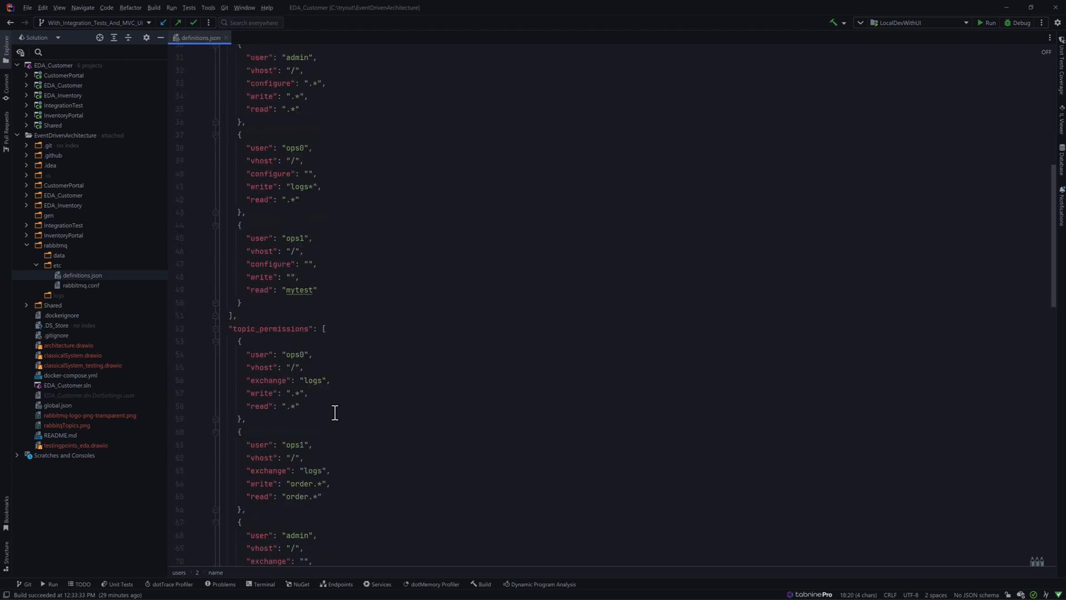
{"action": "scroll", "scroll_direction": "down", "scroll_amount": 3}
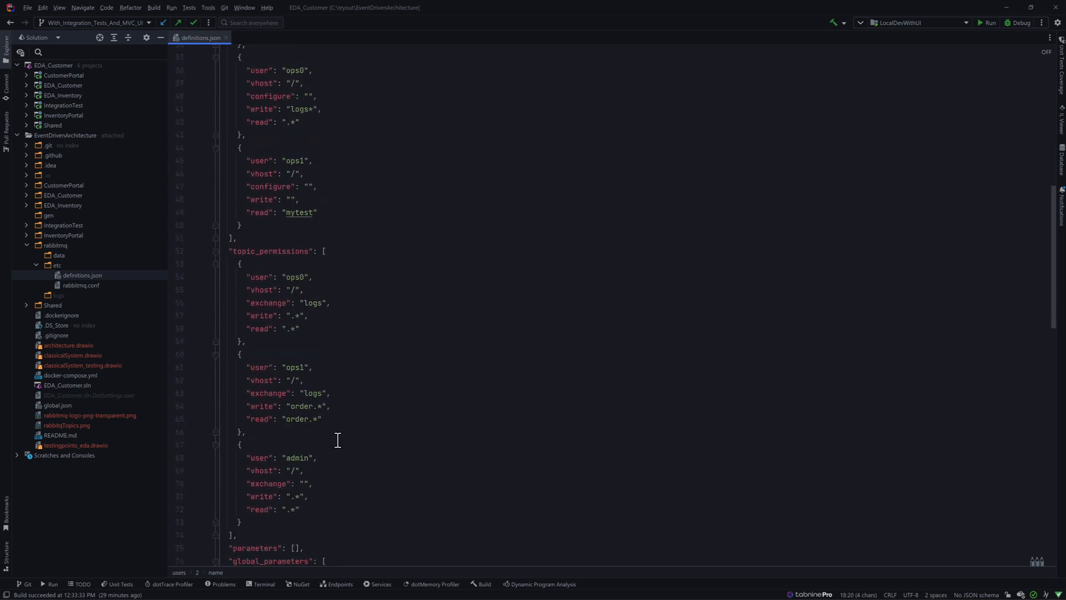
{"action": "scroll", "scroll_direction": "down", "scroll_amount": 3}
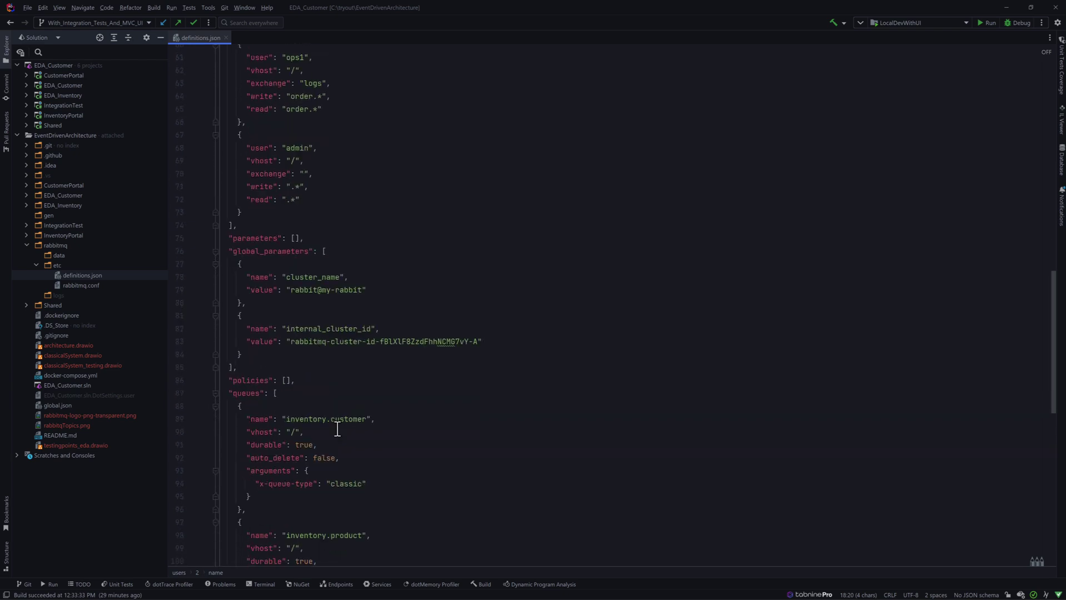
{"action": "mouse_move", "coordinate": [333, 273]}
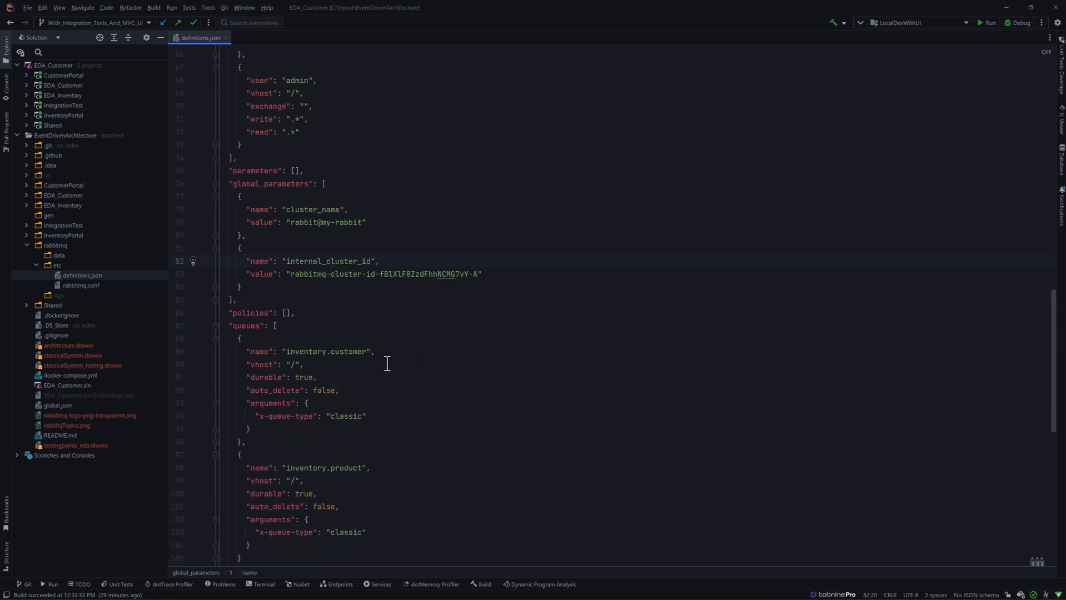
Review definitions.json exchanges and bindings, highlight 'queues', then view the .NET routing tutorial.
{"action": "scroll", "scroll_direction": "down", "scroll_amount": 3}
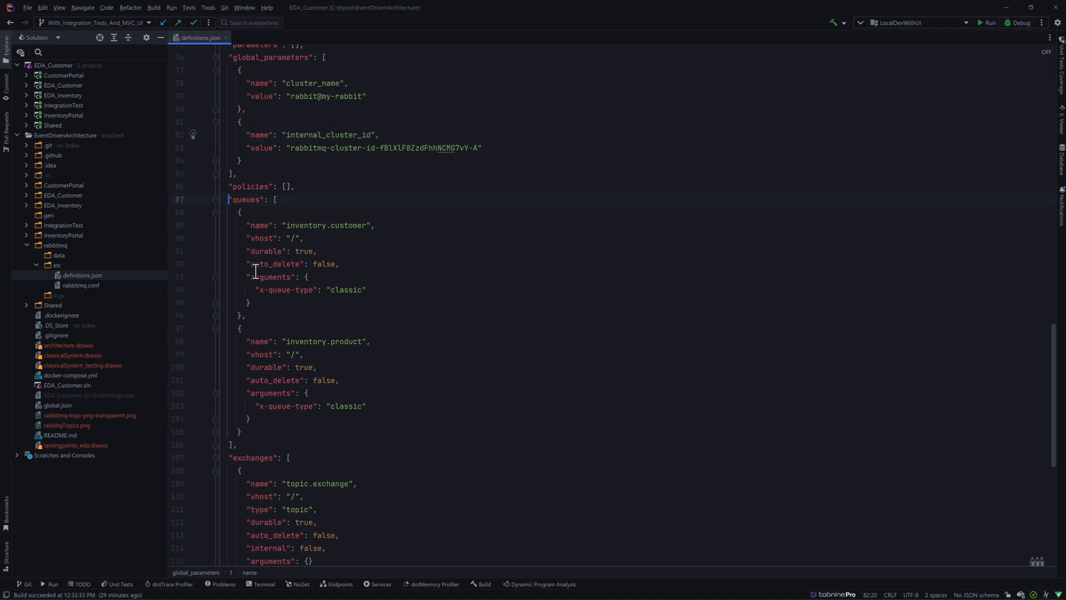
{"action": "scroll", "scroll_direction": "down", "scroll_amount": 3}
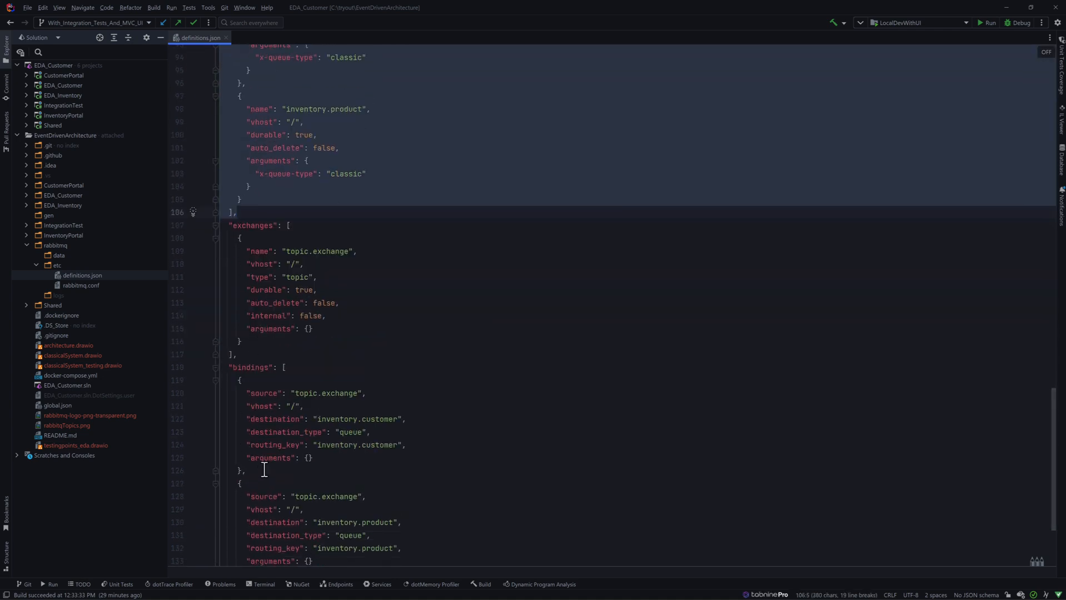
{"action": "scroll", "scroll_direction": "down", "scroll_amount": 3}
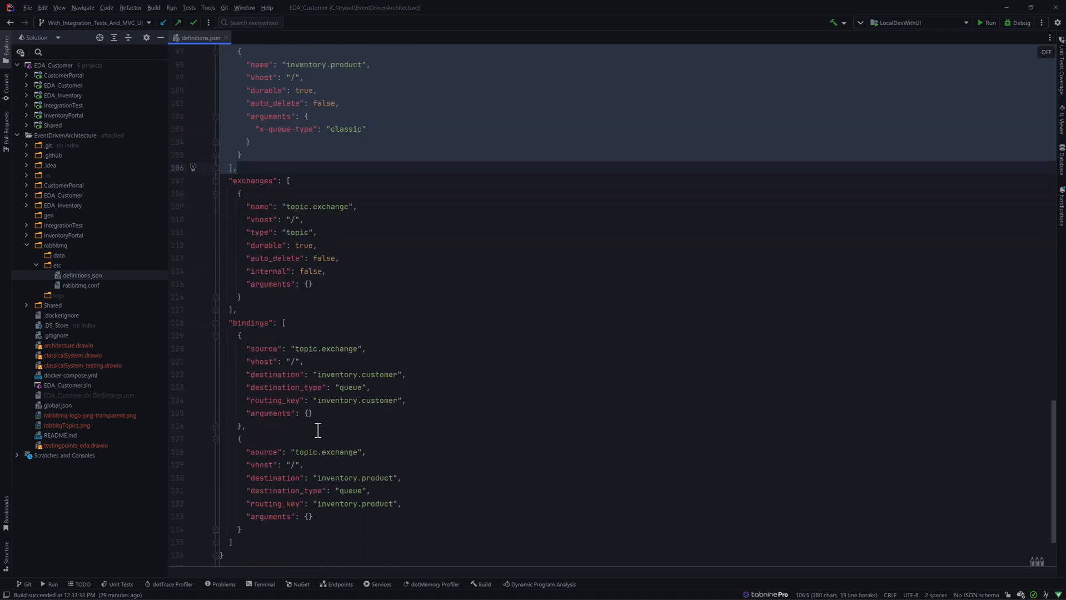
{"action": "scroll", "scroll_direction": "up", "scroll_amount": 3}
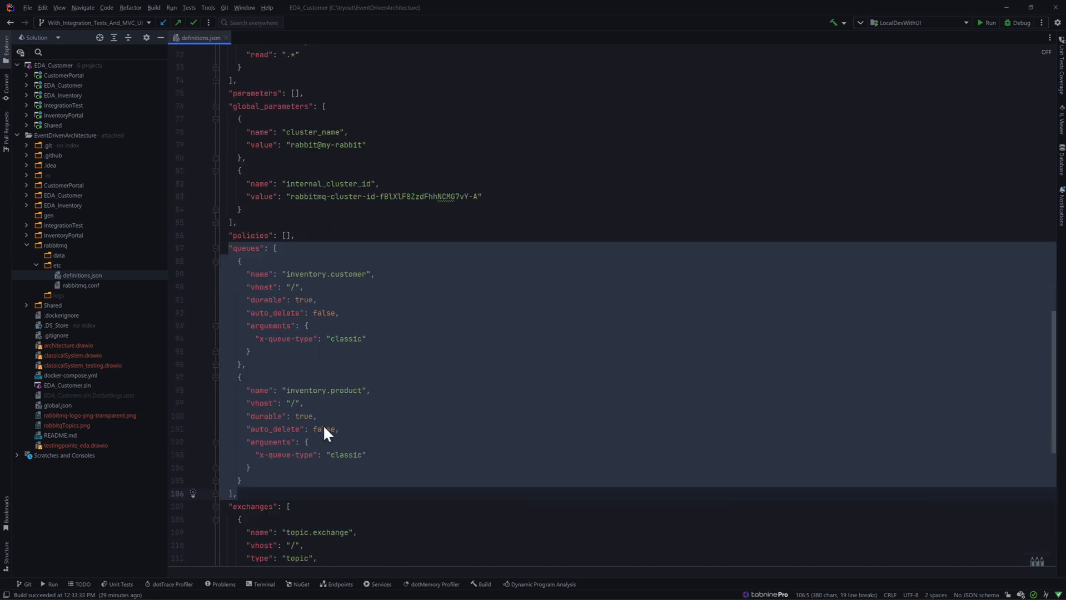
{"action": "scroll", "scroll_direction": "down", "scroll_amount": 3}
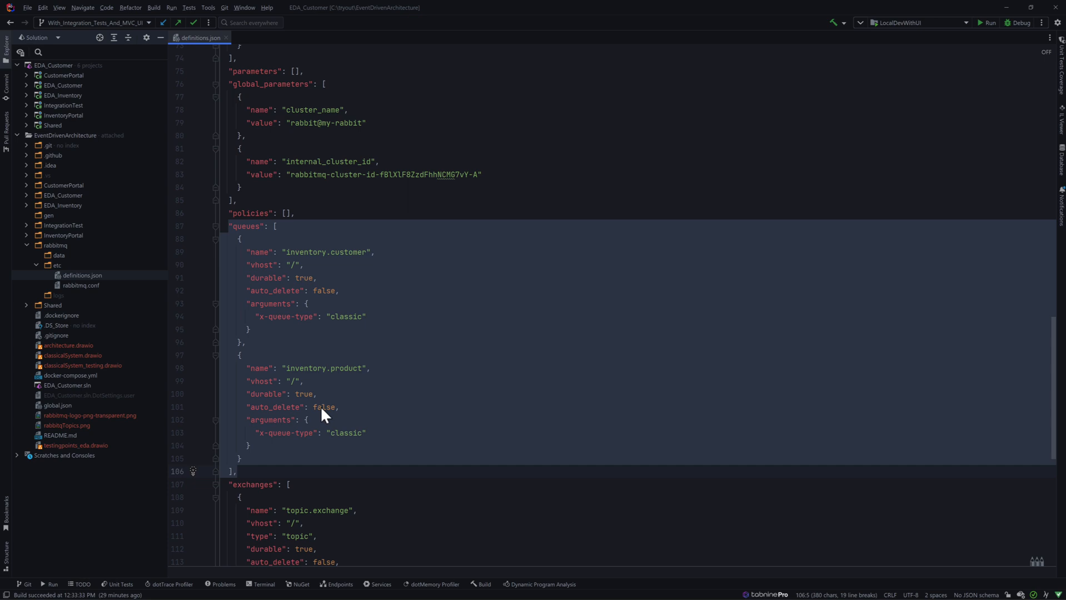
{"action": "mouse_move", "coordinate": [340, 256]}
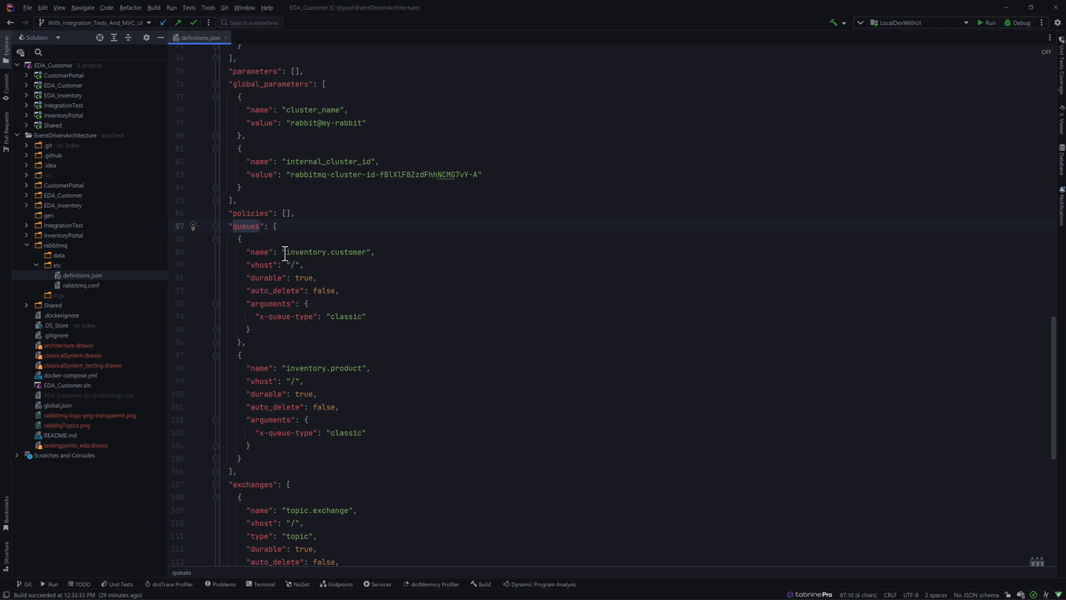
{"action": "double_click", "coordinate": [324, 252]}
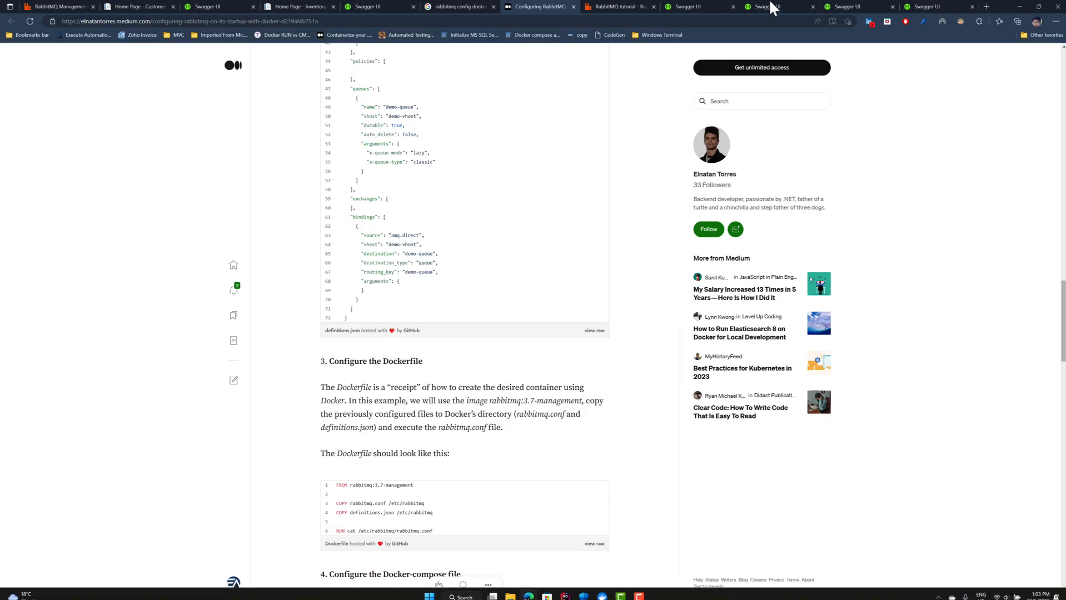
{"action": "left_click", "coordinate": [617, 8]}
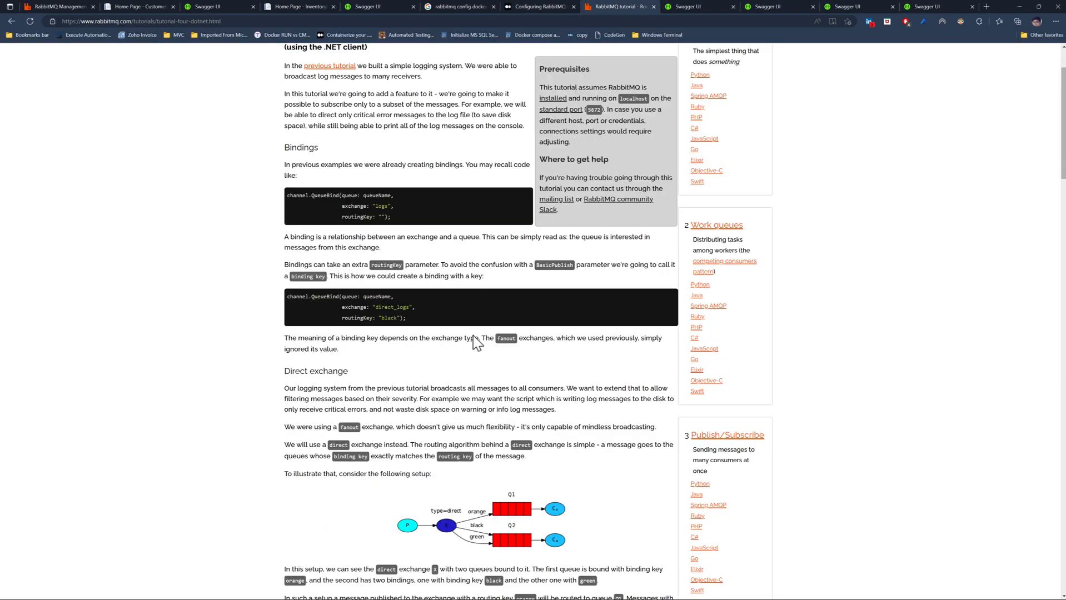
Read the routing and Hello World tutorials, highlighting the durable 'false' QueueDeclare setting.
{"action": "scroll", "scroll_direction": "down", "scroll_amount": 3}
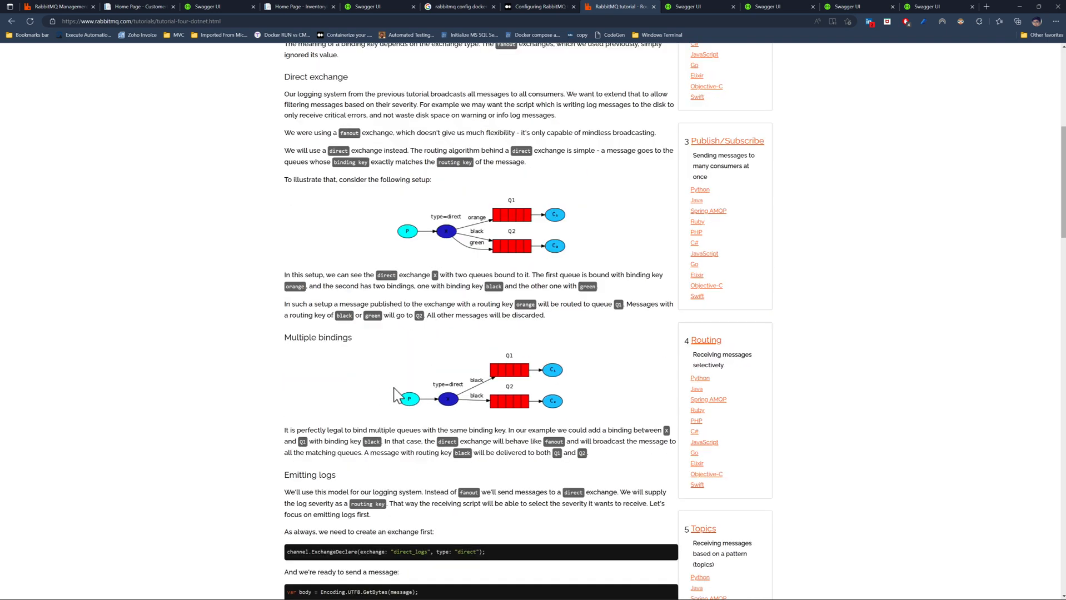
{"action": "scroll", "scroll_direction": "down", "scroll_amount": 3}
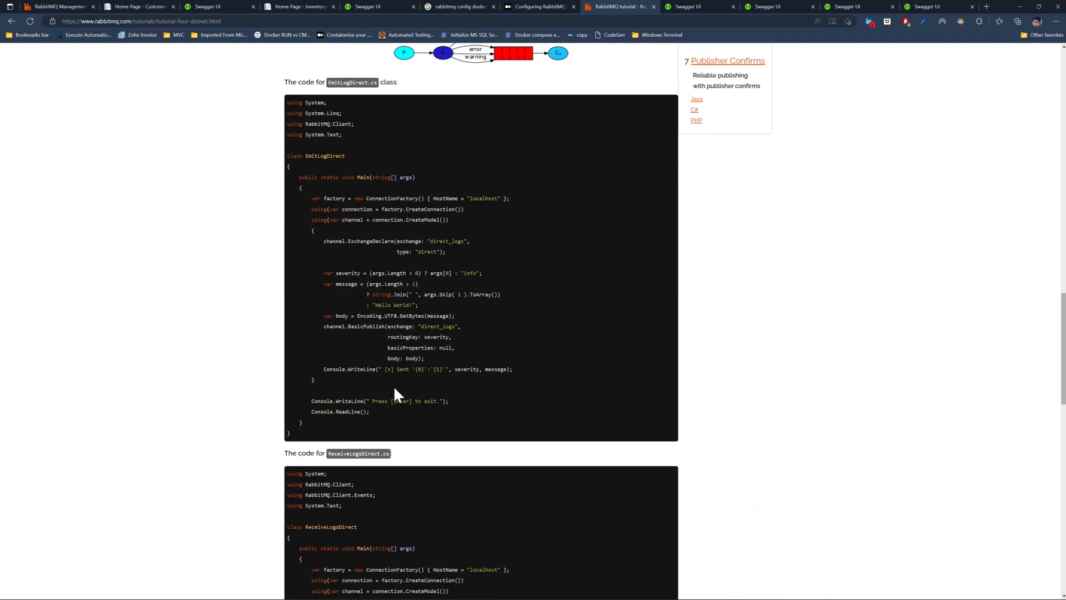
{"action": "scroll", "scroll_direction": "down", "scroll_amount": 3}
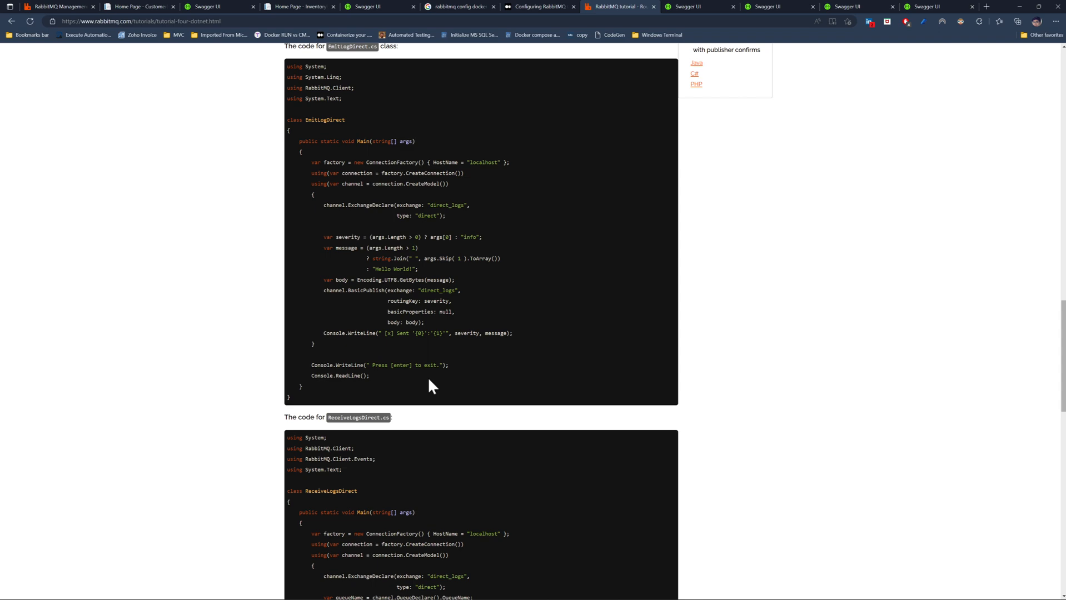
{"action": "scroll", "scroll_direction": "down", "scroll_amount": 3}
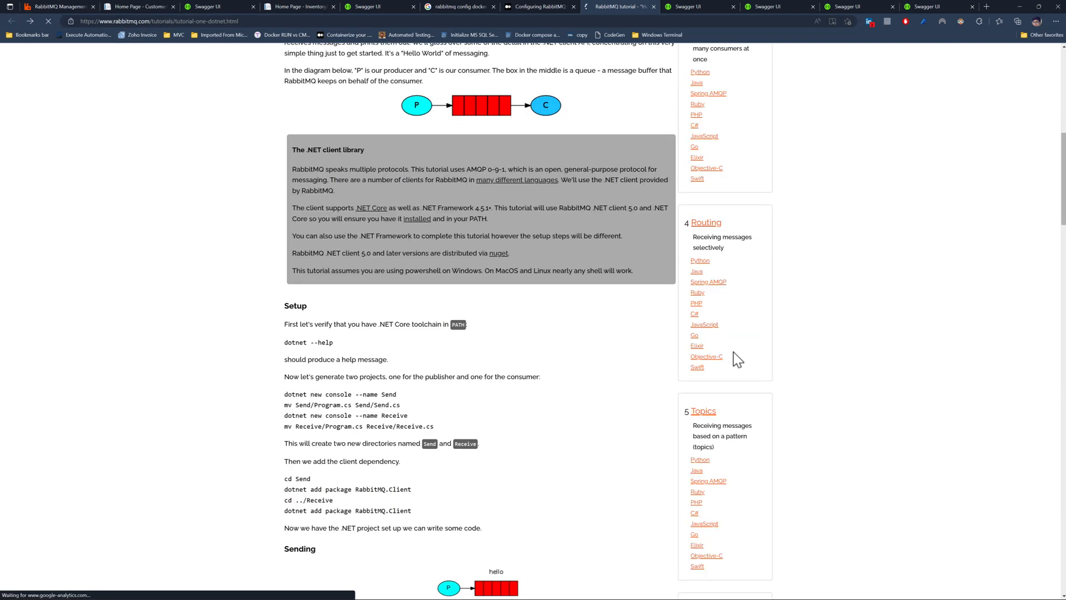
{"action": "scroll", "scroll_direction": "down", "scroll_amount": 3}
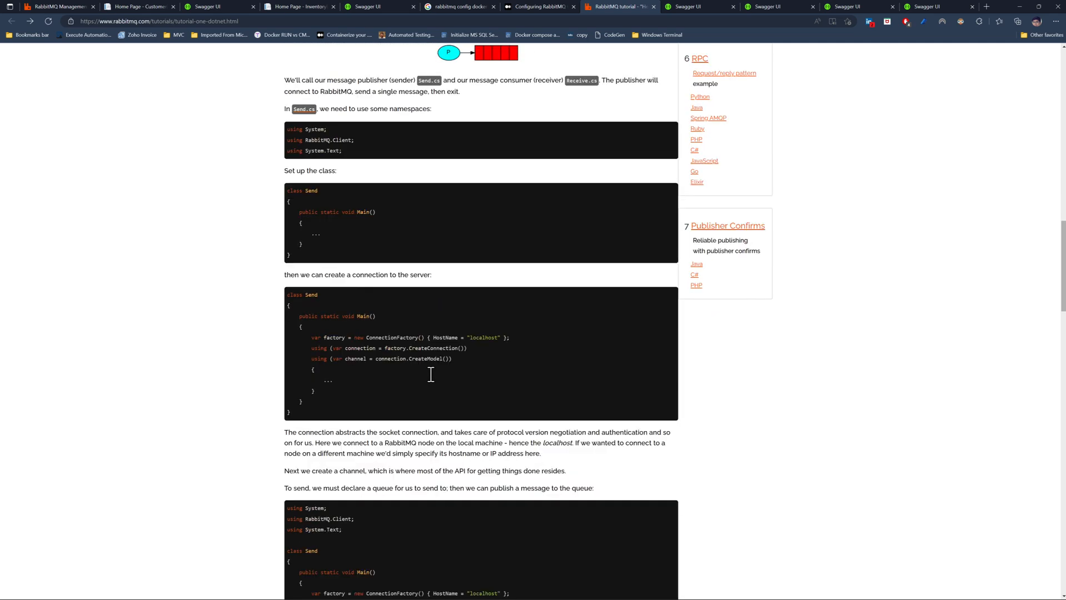
{"action": "scroll", "scroll_direction": "down", "scroll_amount": 3}
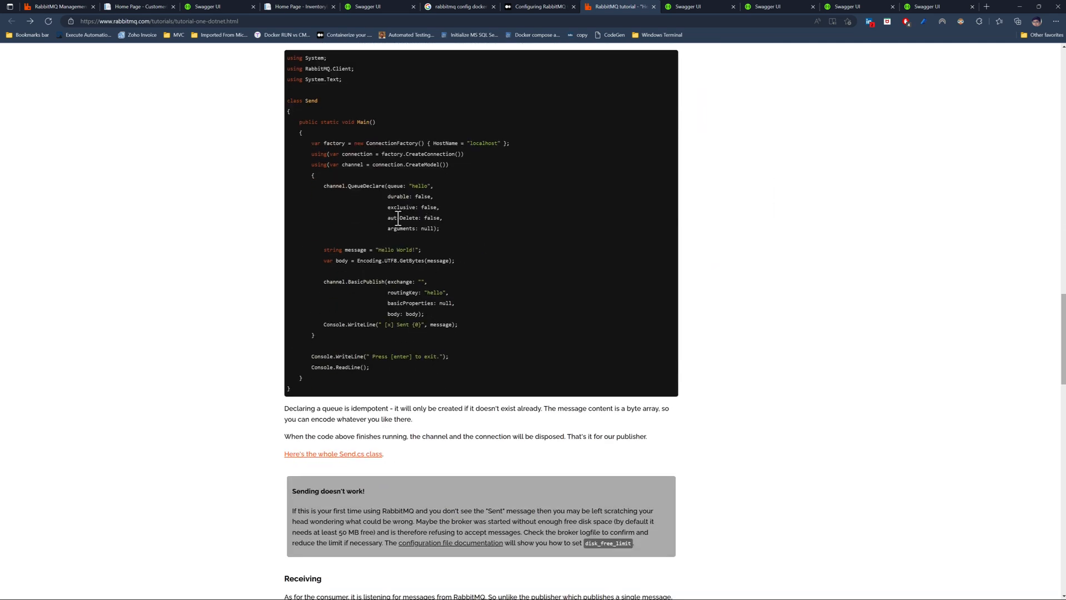
{"action": "double_click", "coordinate": [400, 207]}
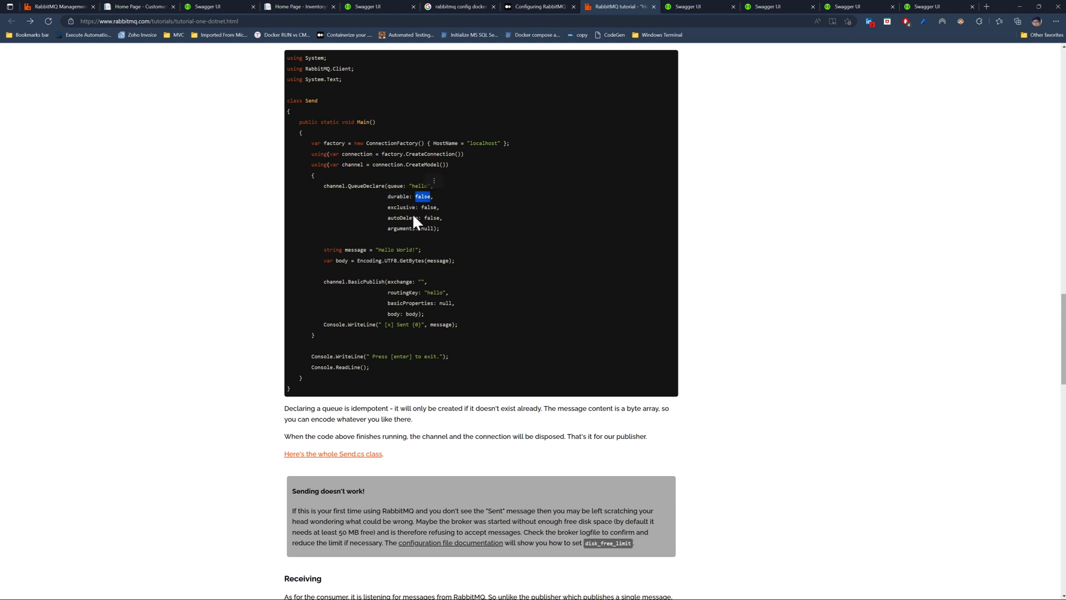
{"action": "mouse_move", "coordinate": [399, 195]}
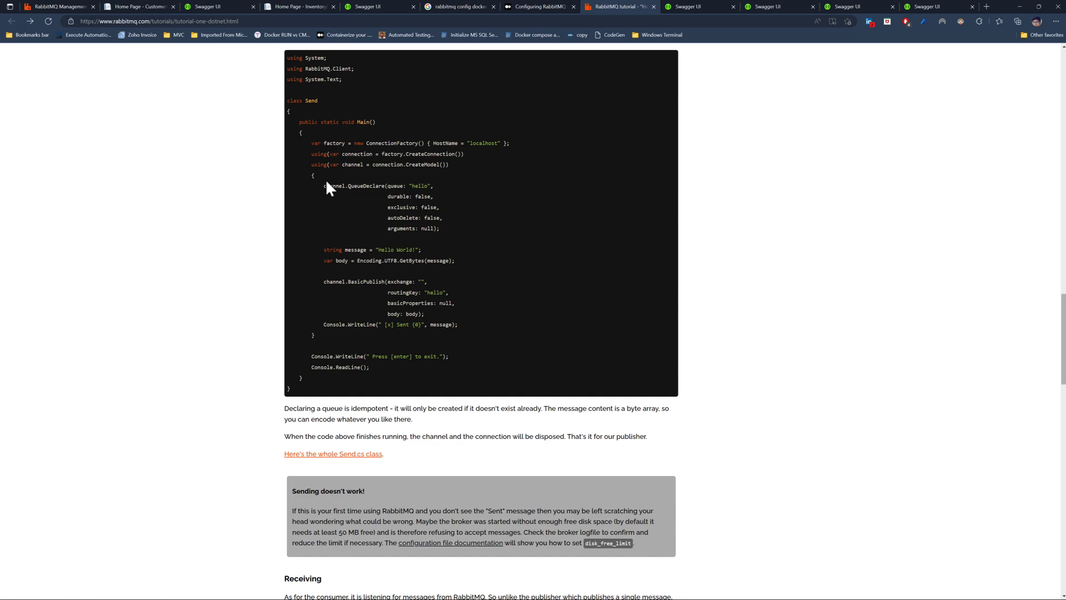
{"action": "left_click_drag", "start_coordinate": [329, 186], "coordinate": [439, 228]}
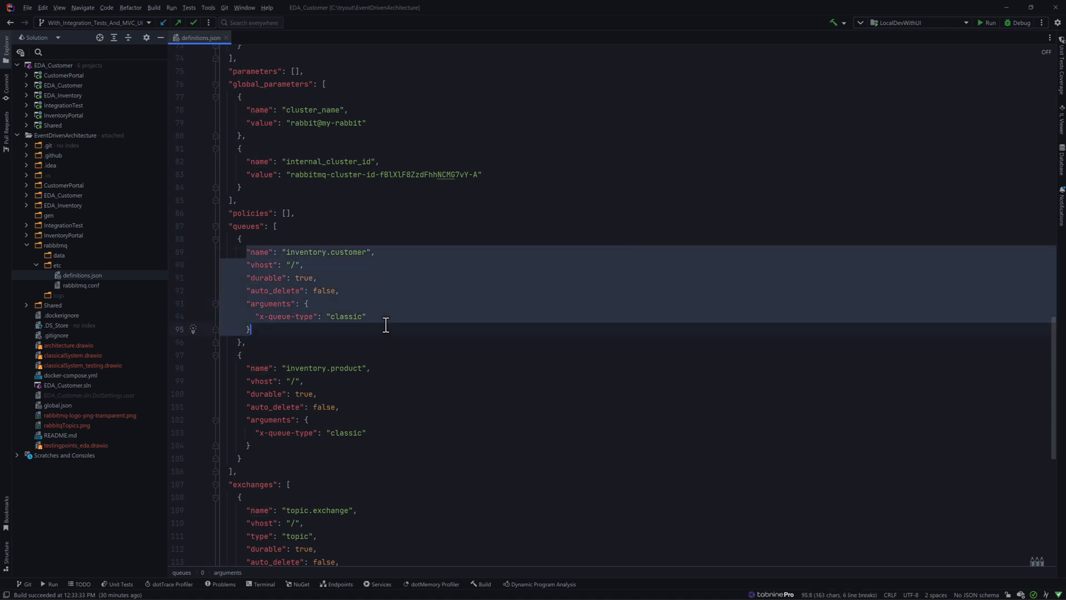
Scroll to the bindings, highlighting topic.exchange and its inventory.customer and inventory.product bindings.
{"action": "scroll", "scroll_direction": "down", "scroll_amount": 3}
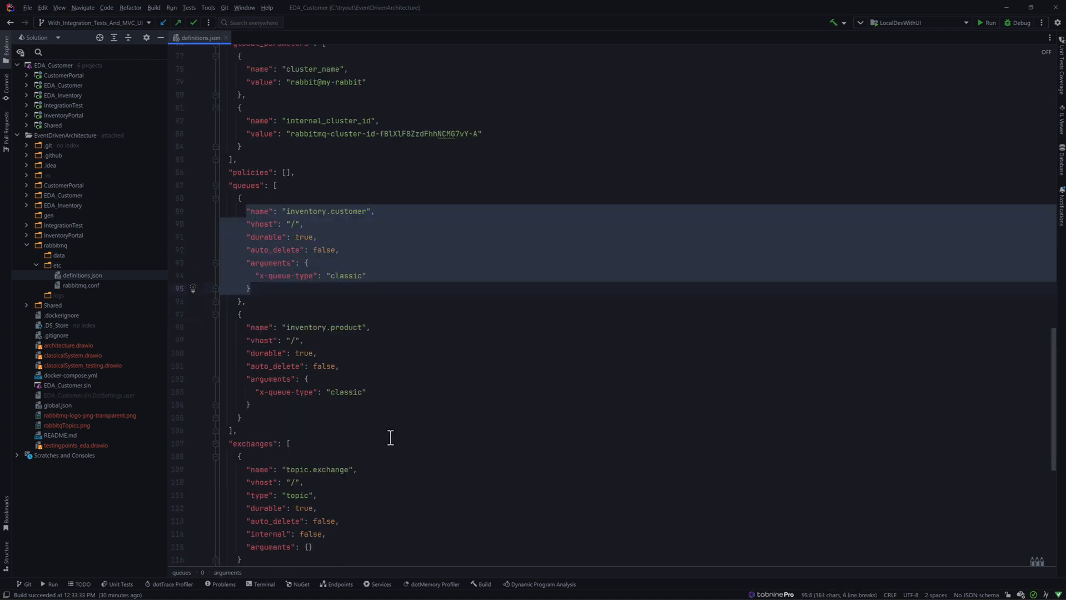
{"action": "scroll", "scroll_direction": "down", "scroll_amount": 3}
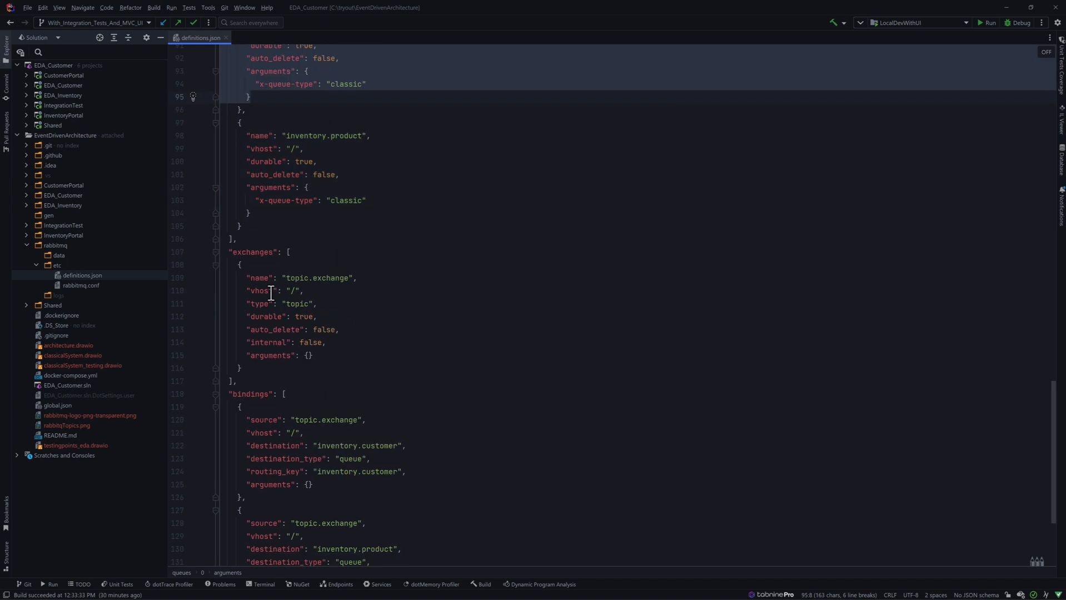
{"action": "mouse_move", "coordinate": [300, 283]}
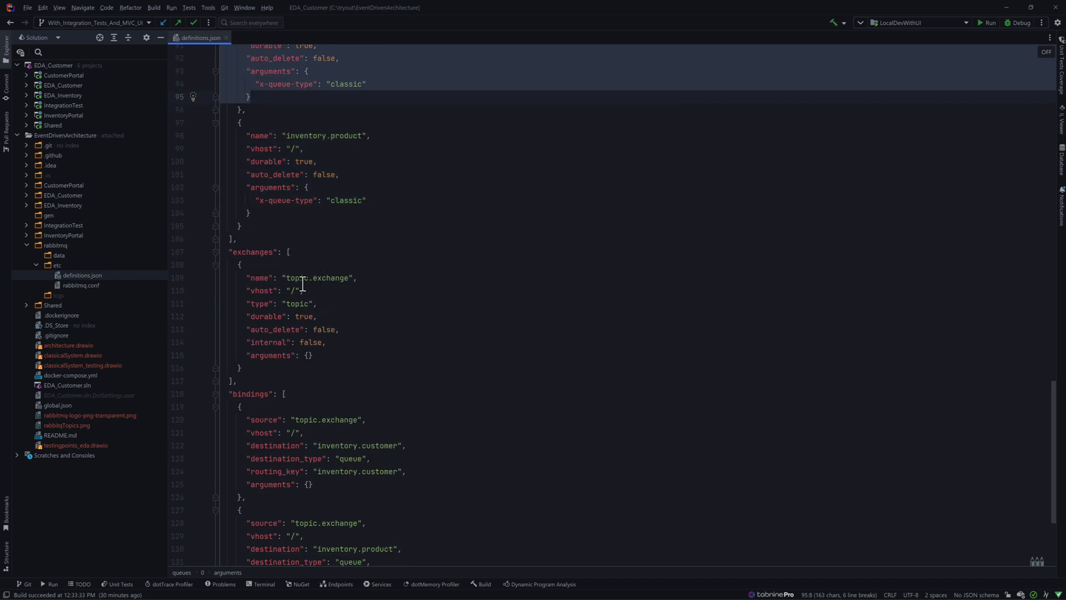
{"action": "double_click", "coordinate": [315, 278]}
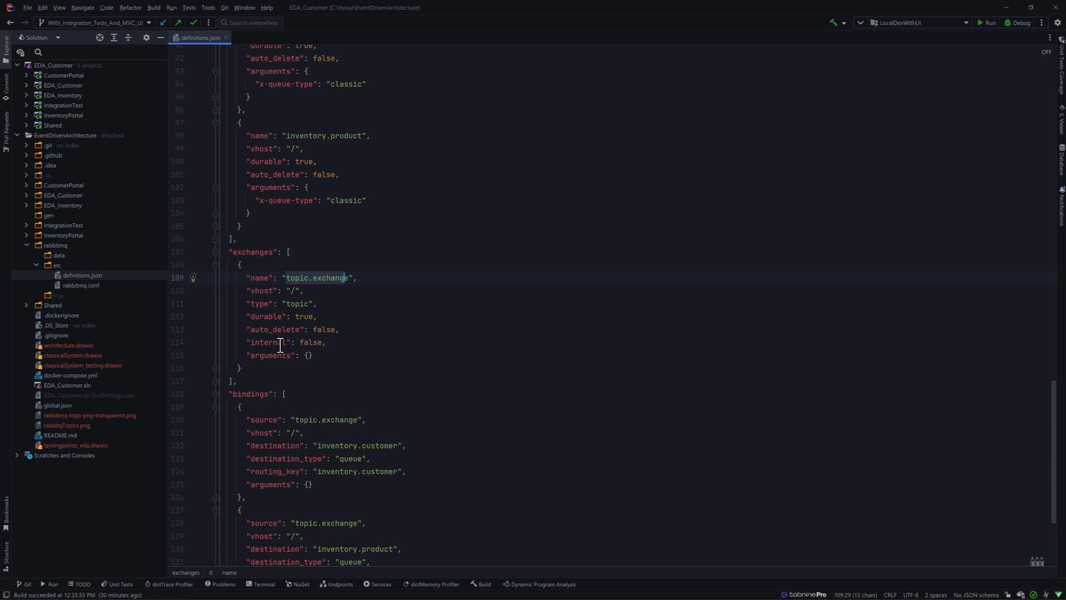
{"action": "left_click", "coordinate": [249, 356]}
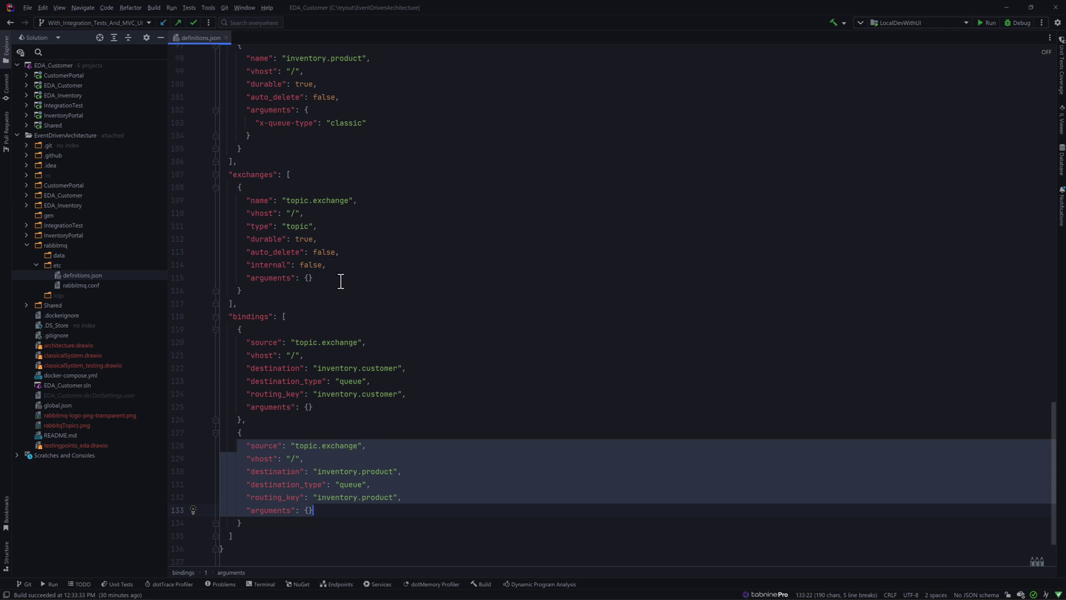
{"action": "mouse_move", "coordinate": [336, 301]}
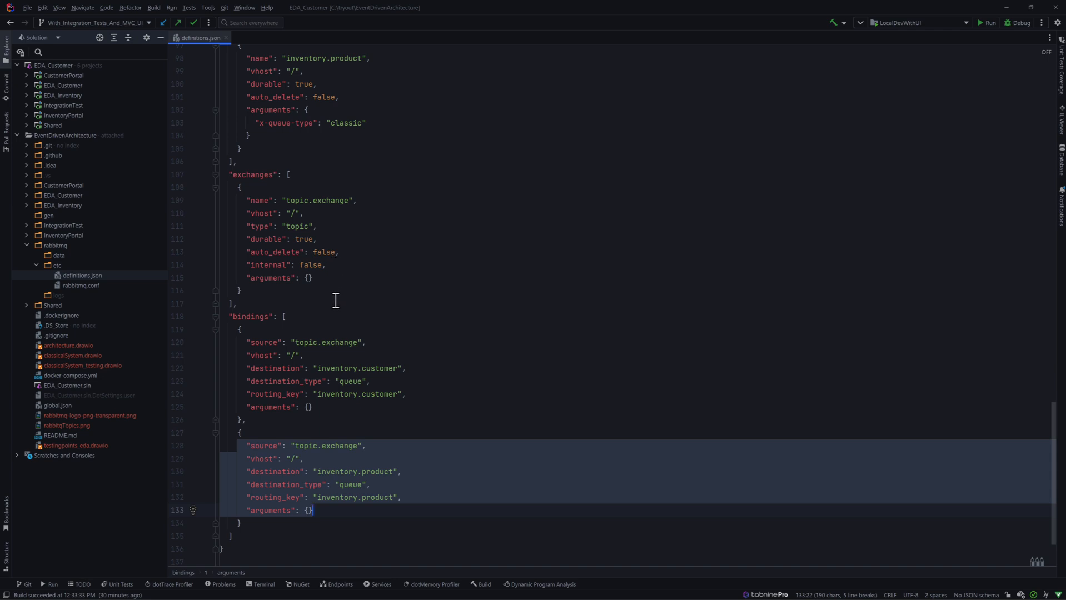
{"action": "mouse_move", "coordinate": [337, 297]}
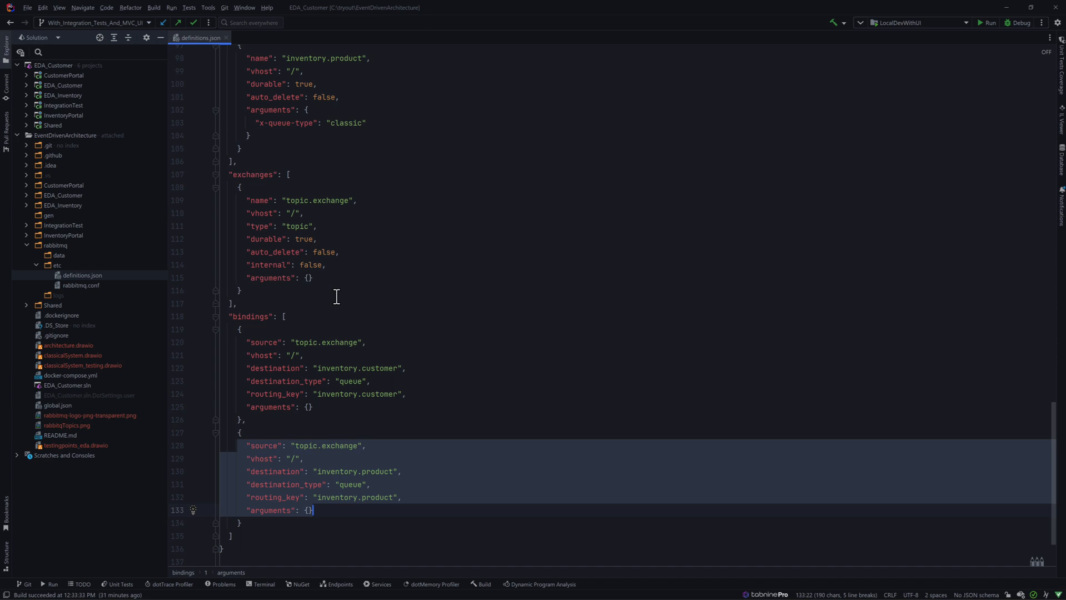
{"action": "mouse_move", "coordinate": [317, 325]}
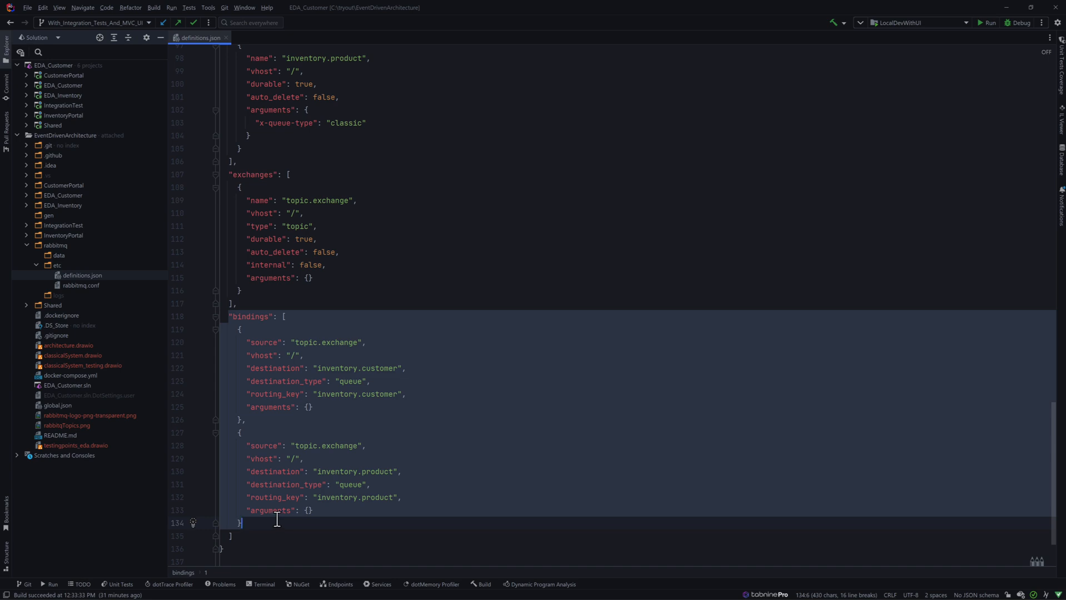
{"action": "mouse_move", "coordinate": [307, 420]}
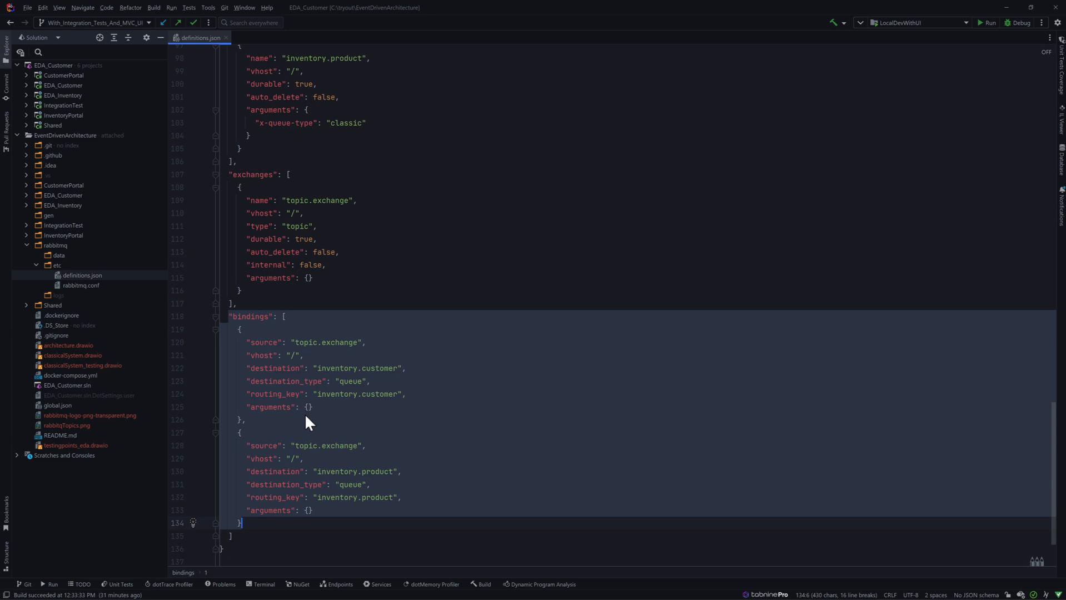
{"action": "mouse_move", "coordinate": [945, 7]}
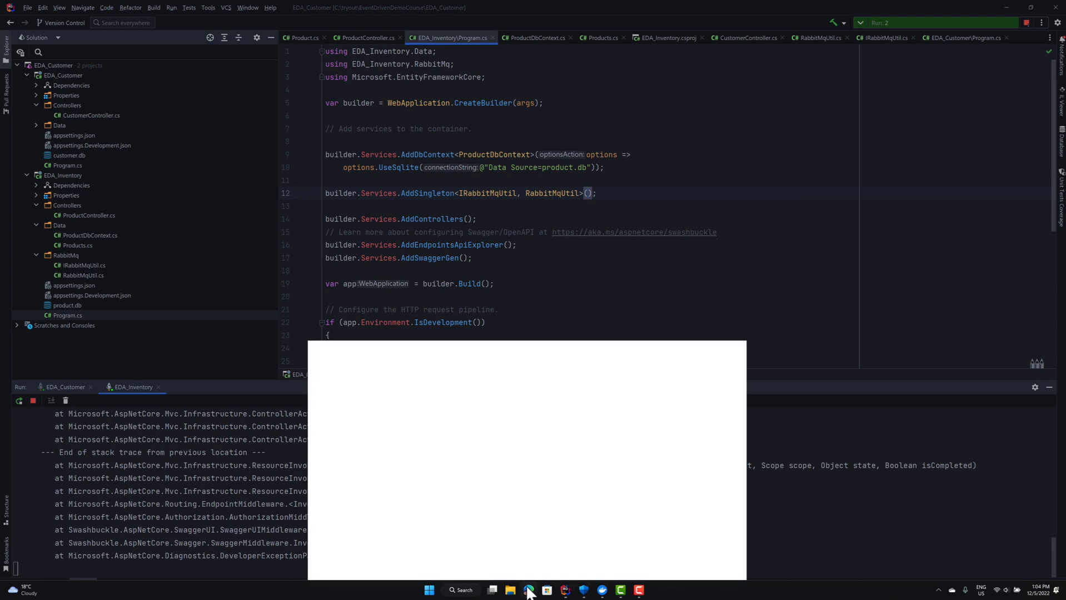
Log in to RabbitMQ Management as admin and view topic.exchange under Exchanges.
{"action": "left_click", "coordinate": [528, 590]}
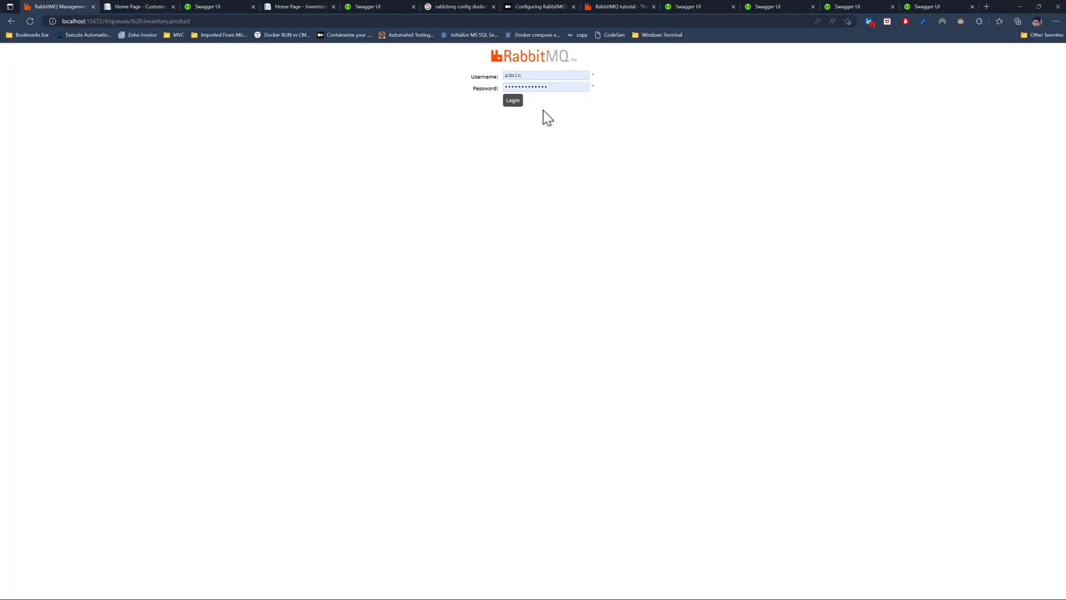
{"action": "left_click", "coordinate": [512, 100]}
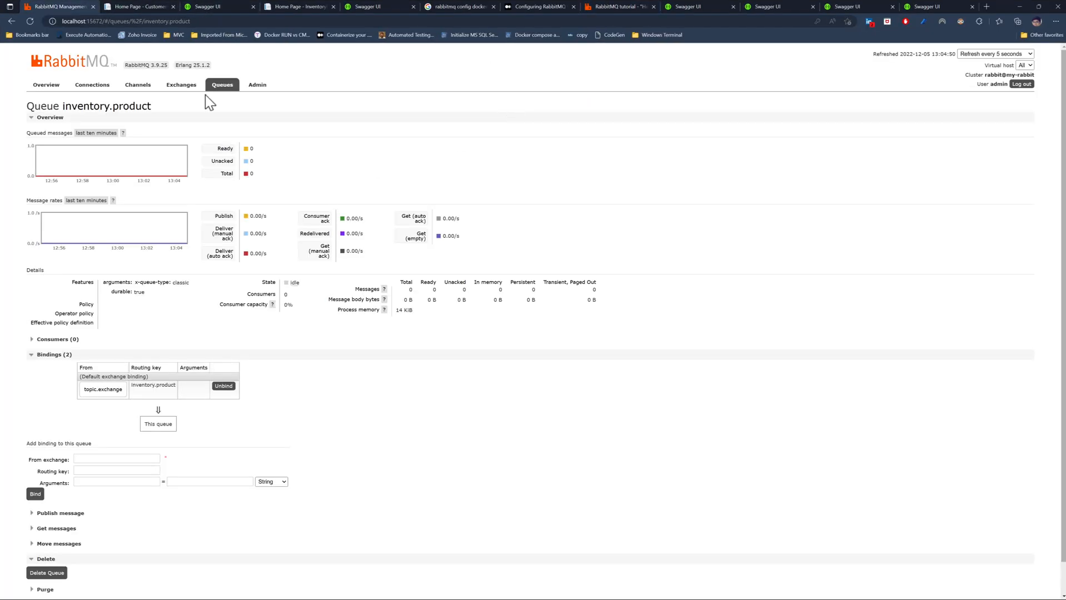
{"action": "mouse_move", "coordinate": [142, 127]}
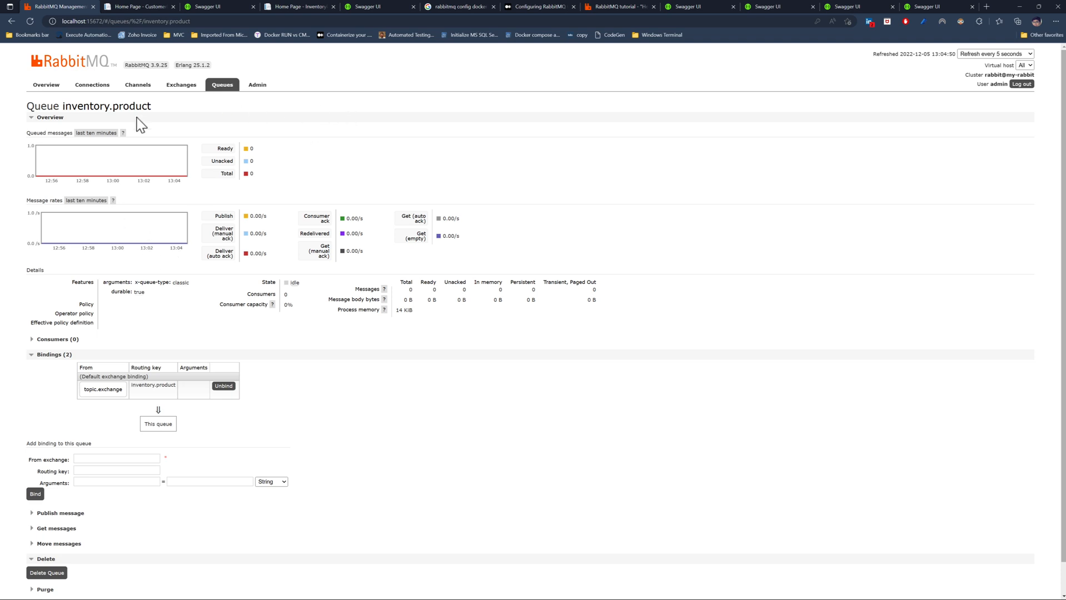
{"action": "left_click", "coordinate": [182, 84]}
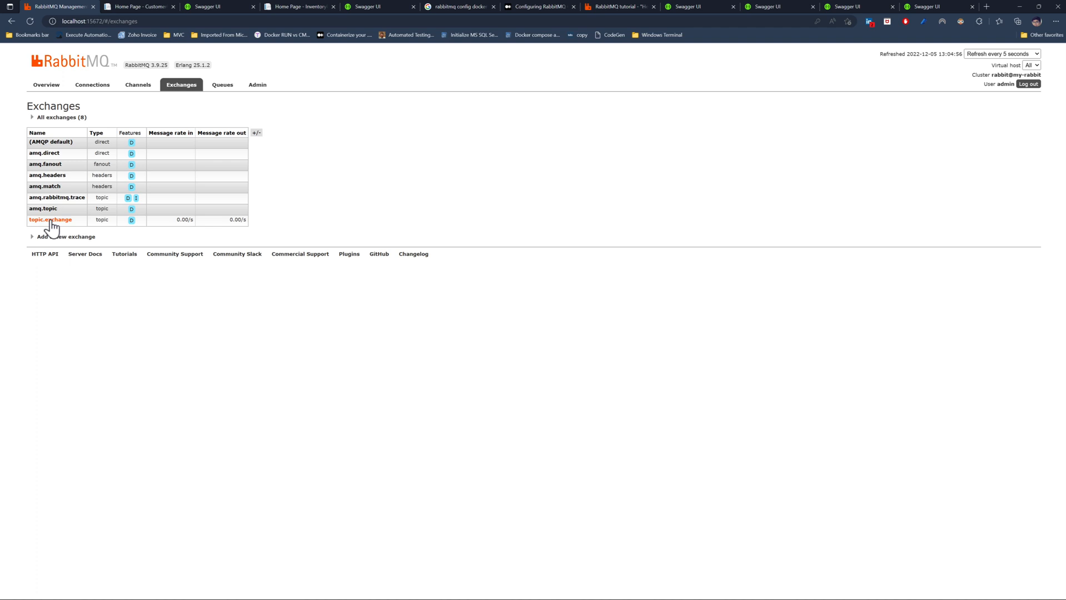
{"action": "left_click", "coordinate": [47, 220]}
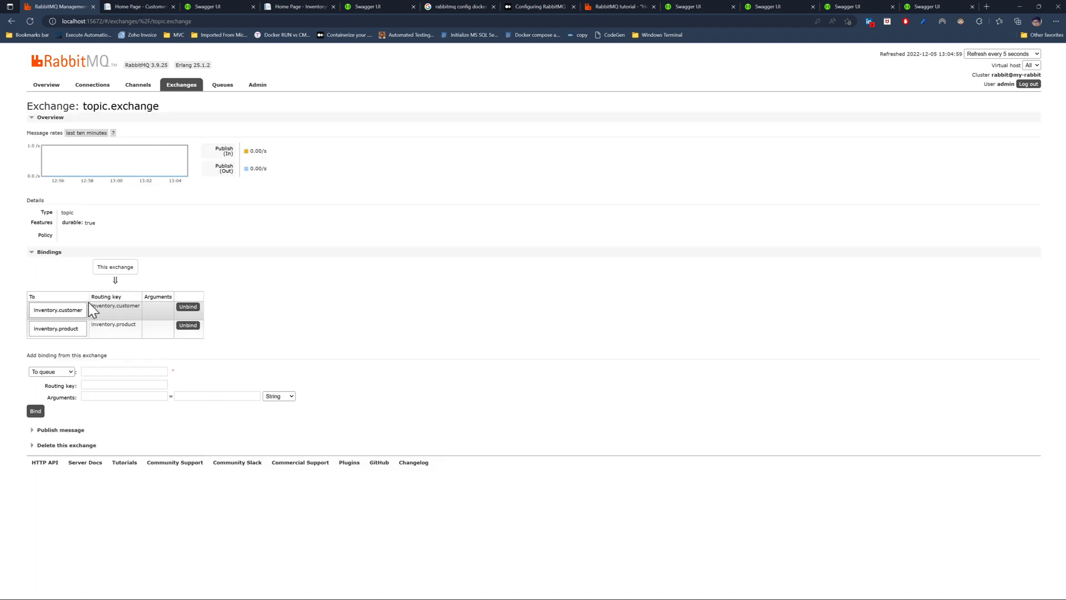
{"action": "mouse_move", "coordinate": [107, 326]}
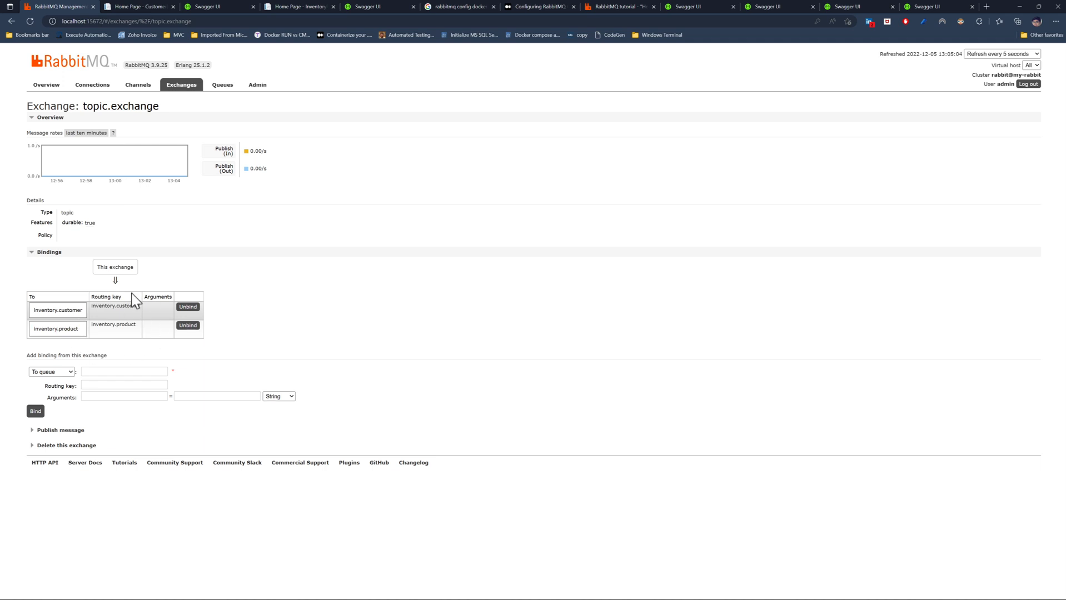
{"action": "mouse_move", "coordinate": [108, 359]}
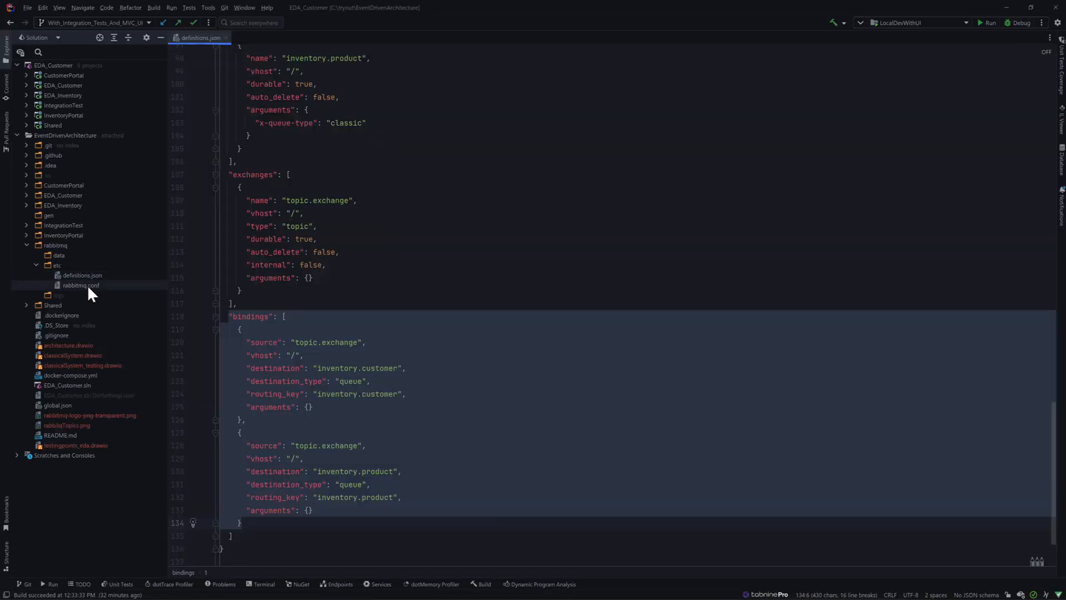
Open rabbitmq.conf from the Solution Explorer.
{"action": "double_click", "coordinate": [81, 285]}
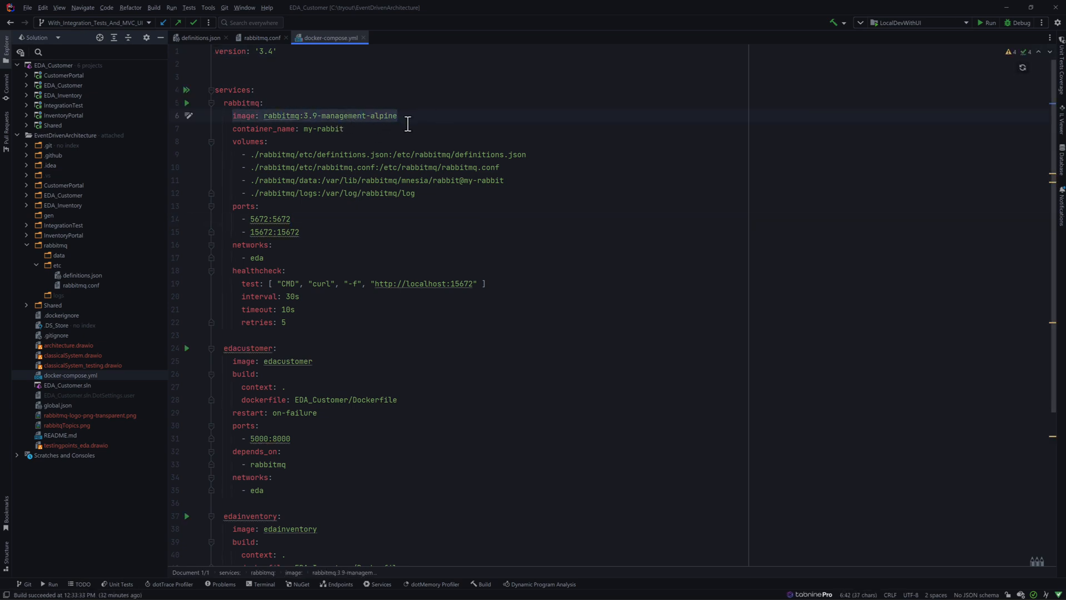
{"action": "mouse_move", "coordinate": [311, 149]}
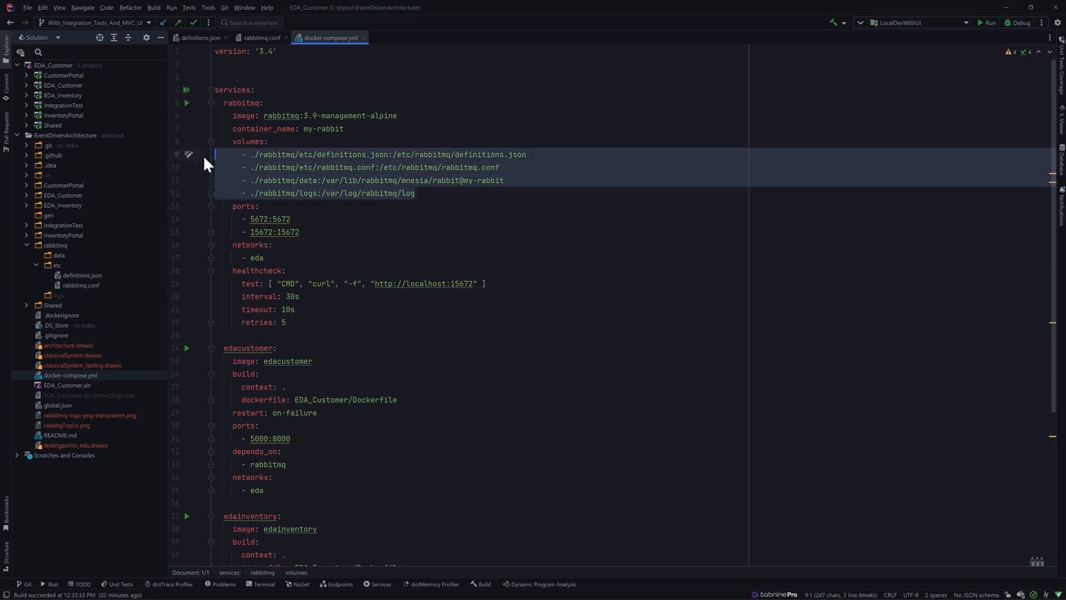
Point out the rabbitmq service's port mappings, then return to definitions.json.
{"action": "left_click", "coordinate": [300, 232]}
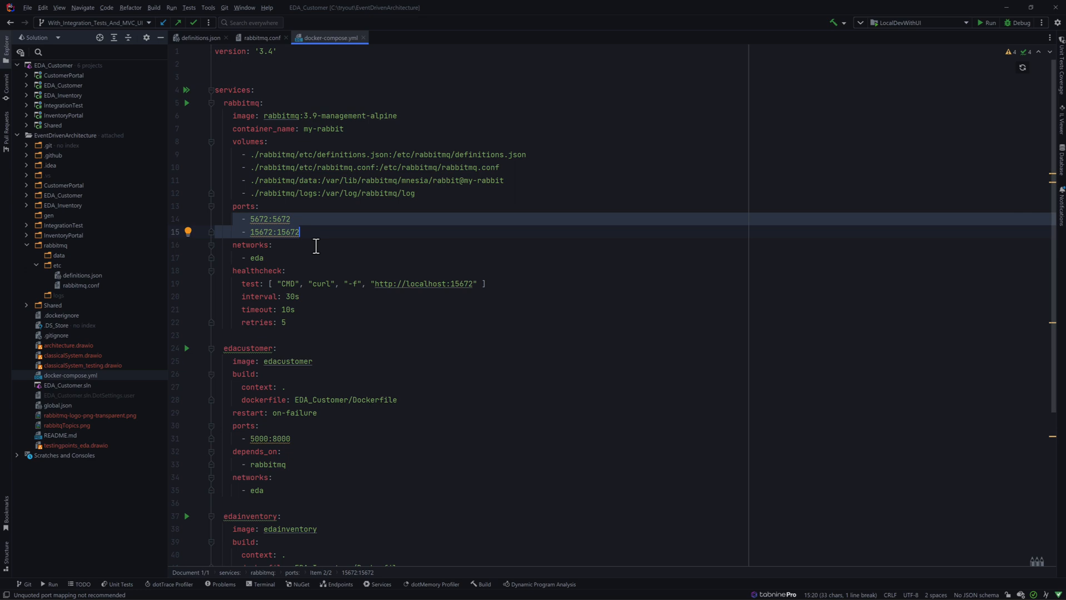
{"action": "mouse_move", "coordinate": [257, 234]}
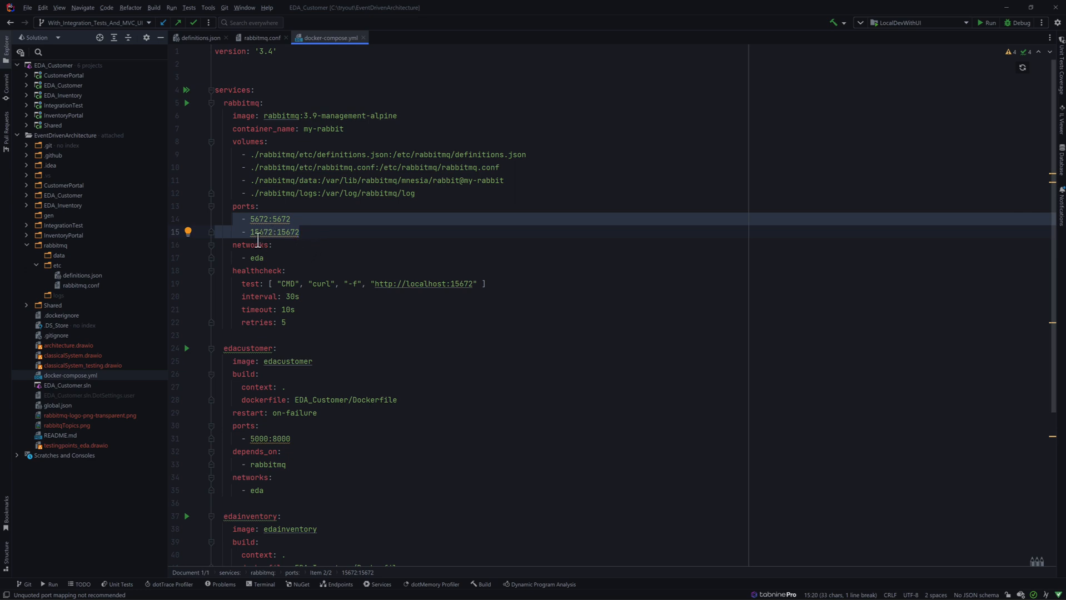
{"action": "mouse_move", "coordinate": [281, 296]}
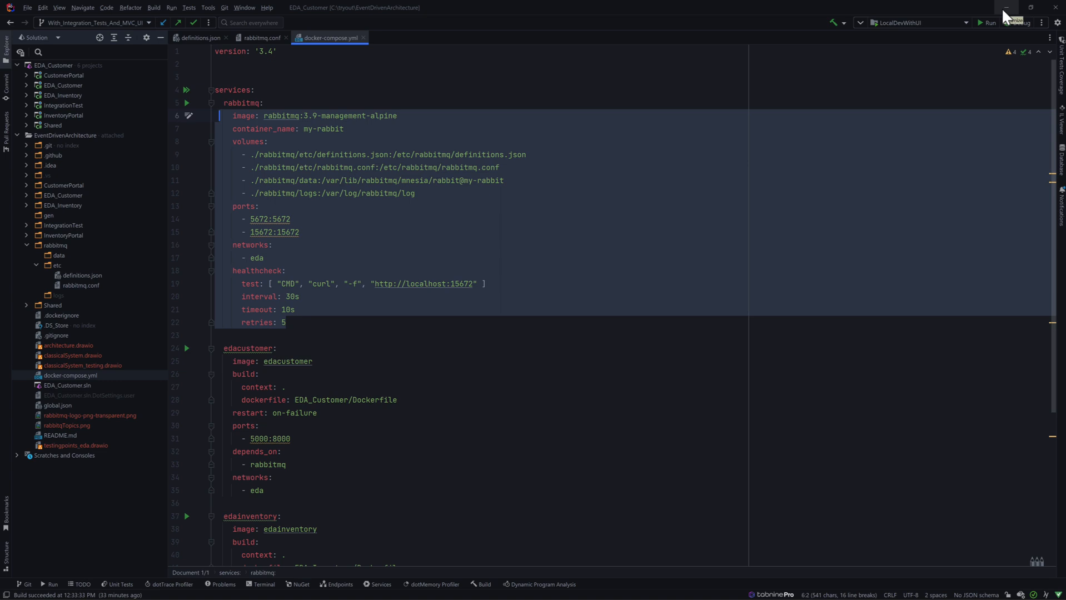
{"action": "mouse_move", "coordinate": [363, 201]}
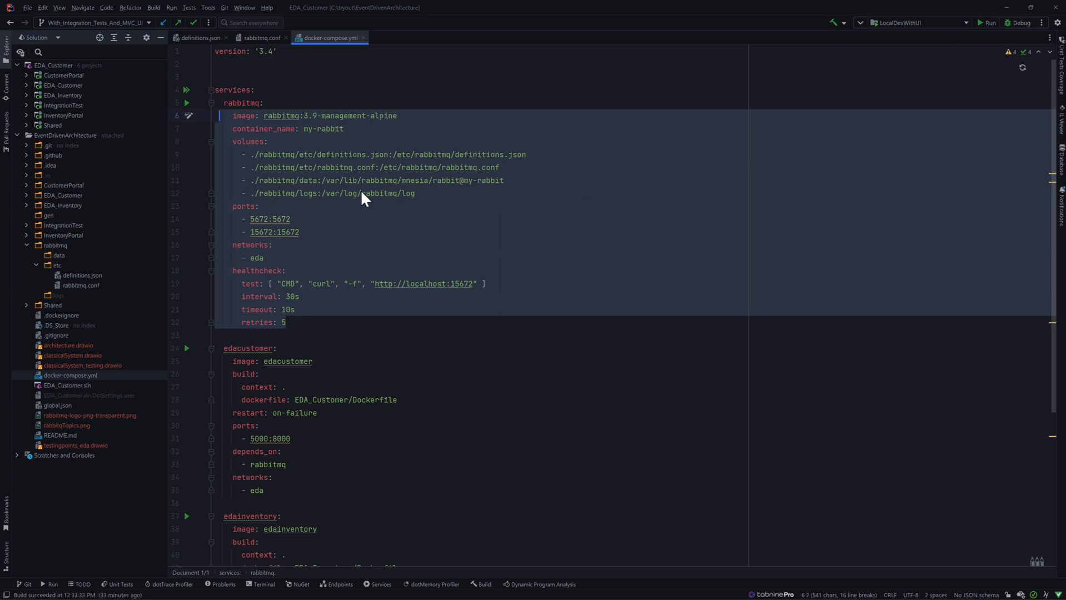
{"action": "mouse_move", "coordinate": [340, 188]}
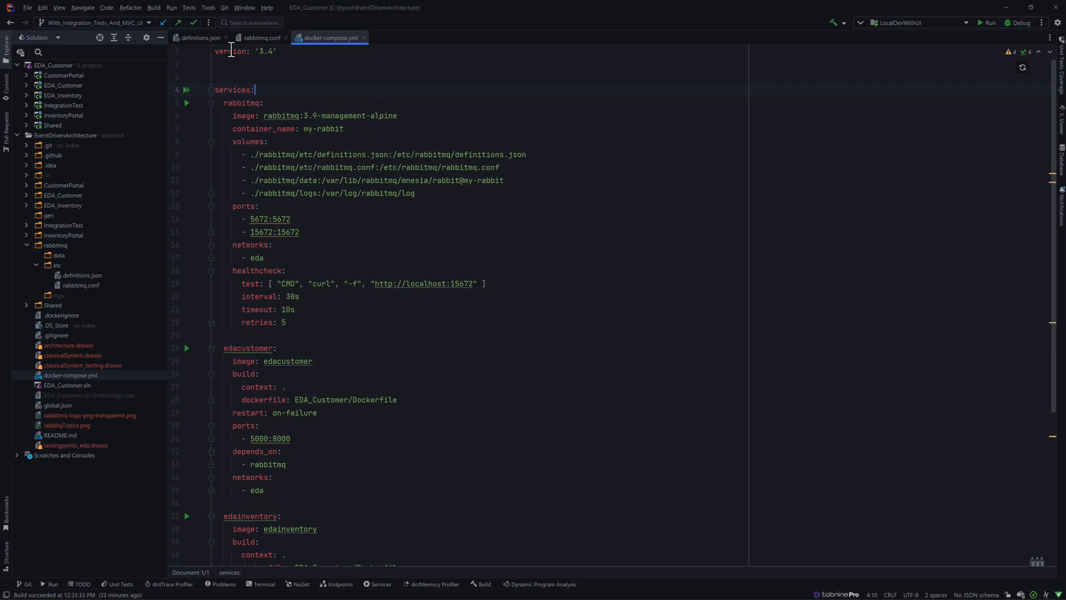
{"action": "left_click", "coordinate": [200, 37]}
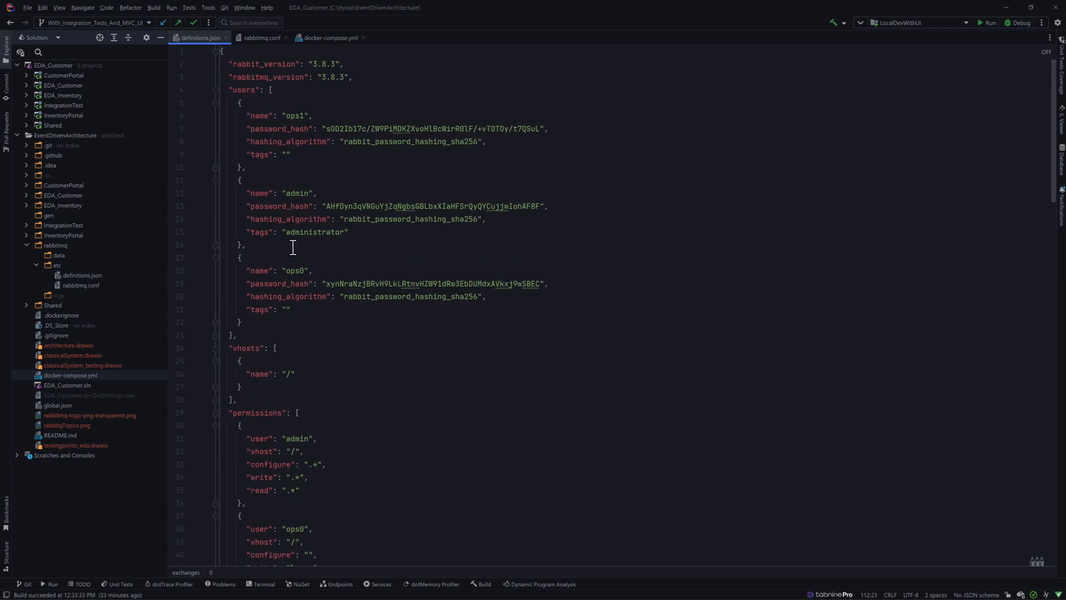
Select the admin user's password hash and expand the EDA_Inventory project.
{"action": "left_click", "coordinate": [326, 206]}
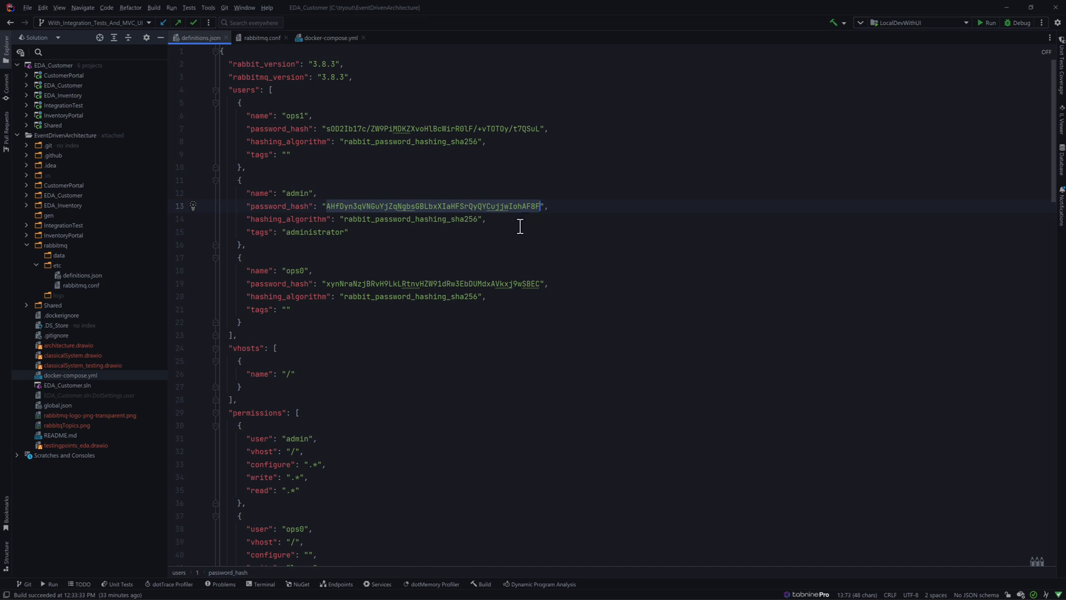
{"action": "mouse_move", "coordinate": [96, 275]}
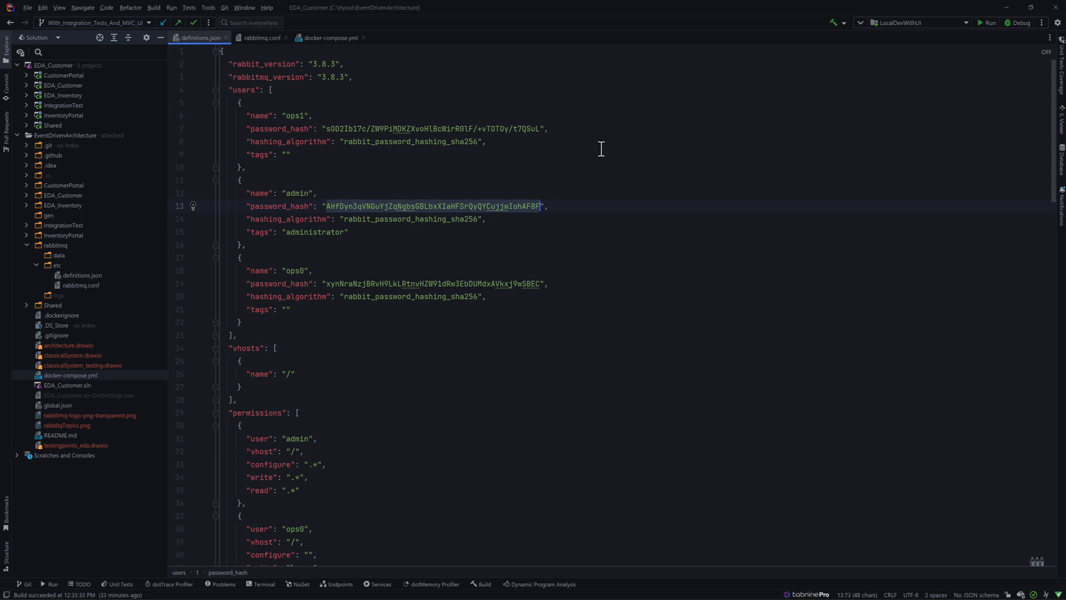
{"action": "mouse_move", "coordinate": [27, 139]}
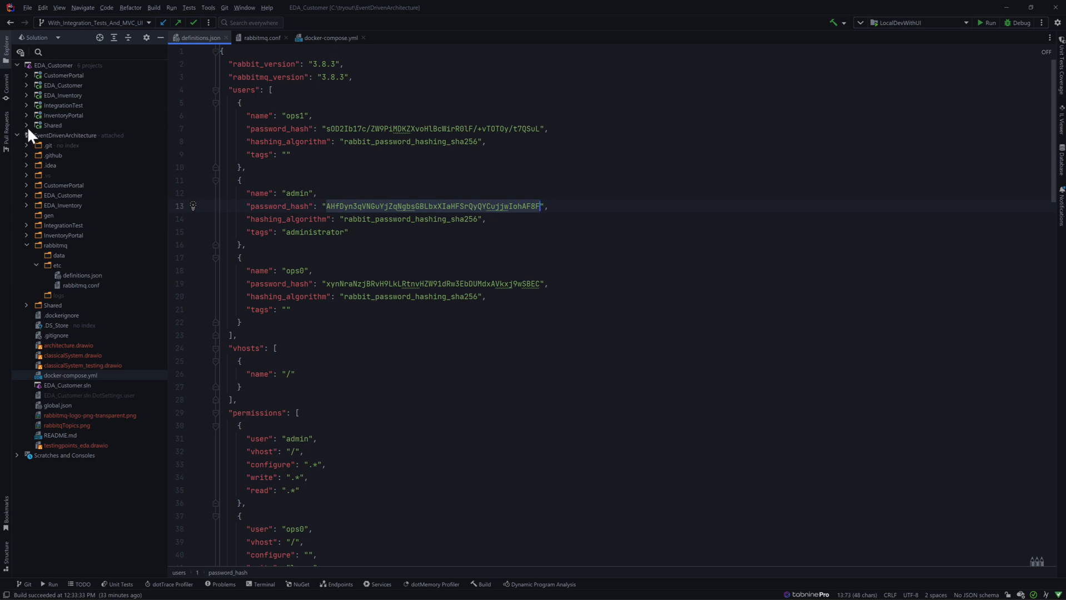
{"action": "left_click", "coordinate": [61, 115]}
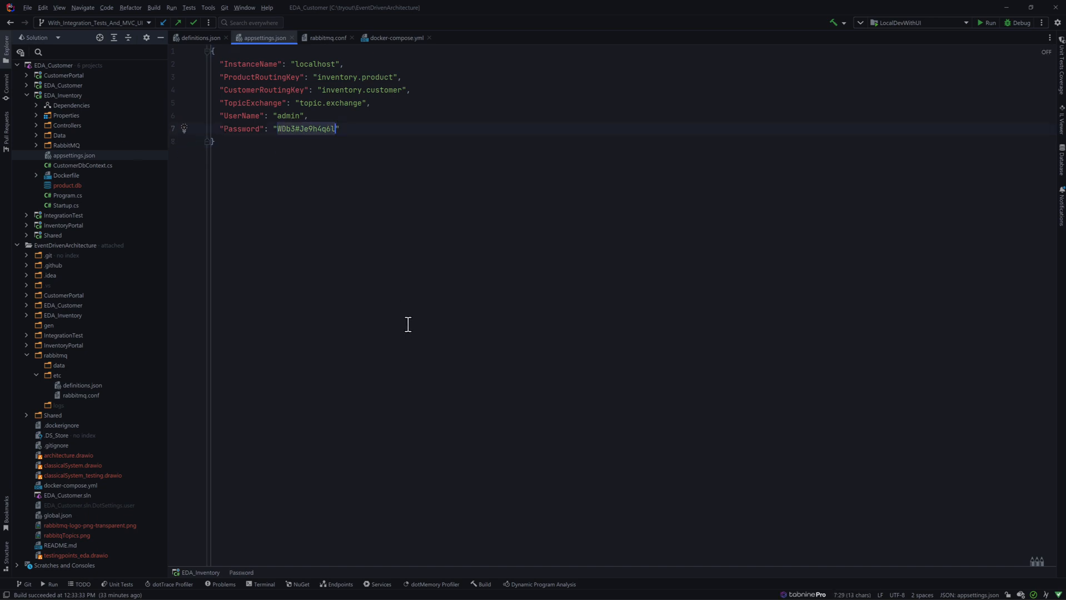
{"action": "mouse_move", "coordinate": [388, 268]}
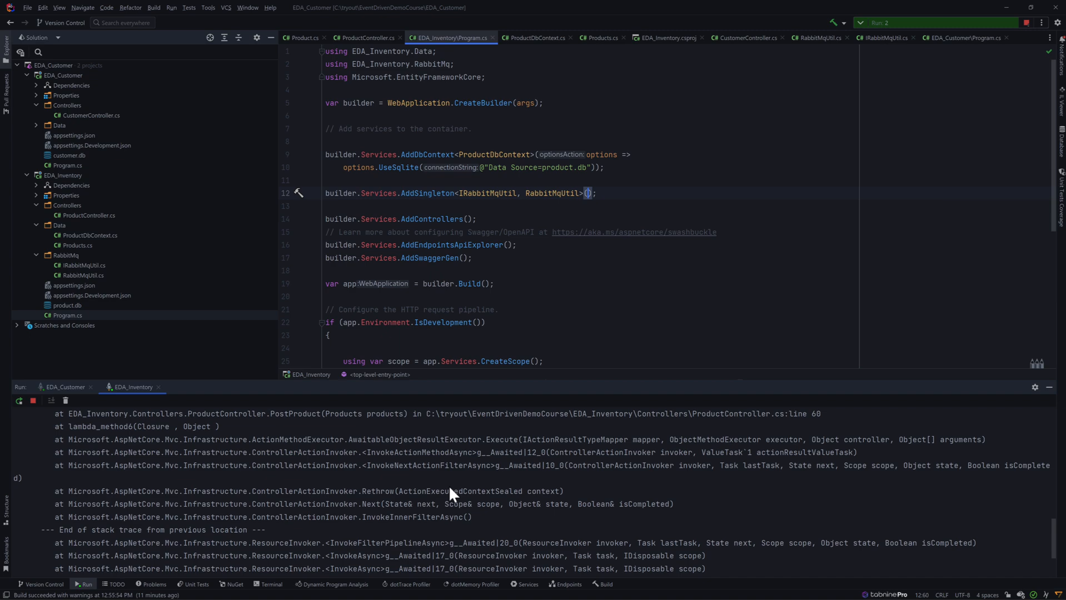
{"action": "mouse_move", "coordinate": [444, 502]}
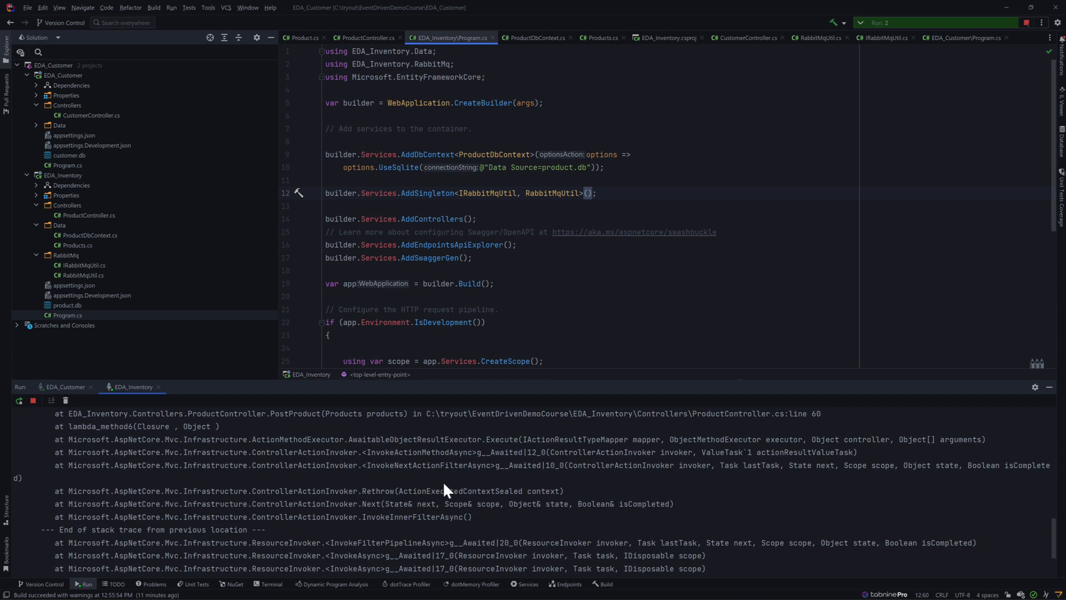